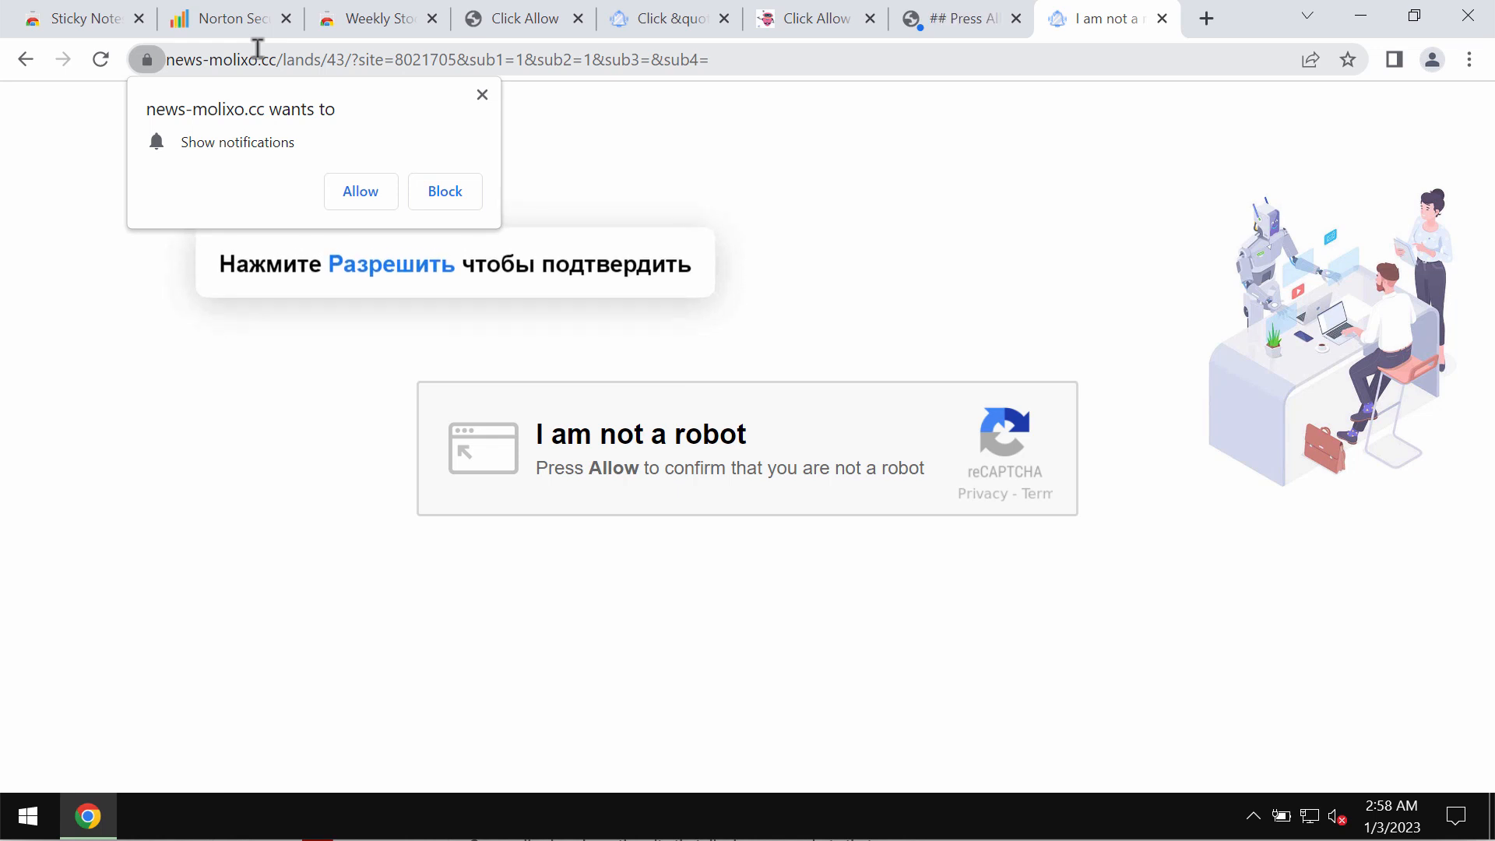
{"action": "mouse_move", "coordinate": [372, 179]}
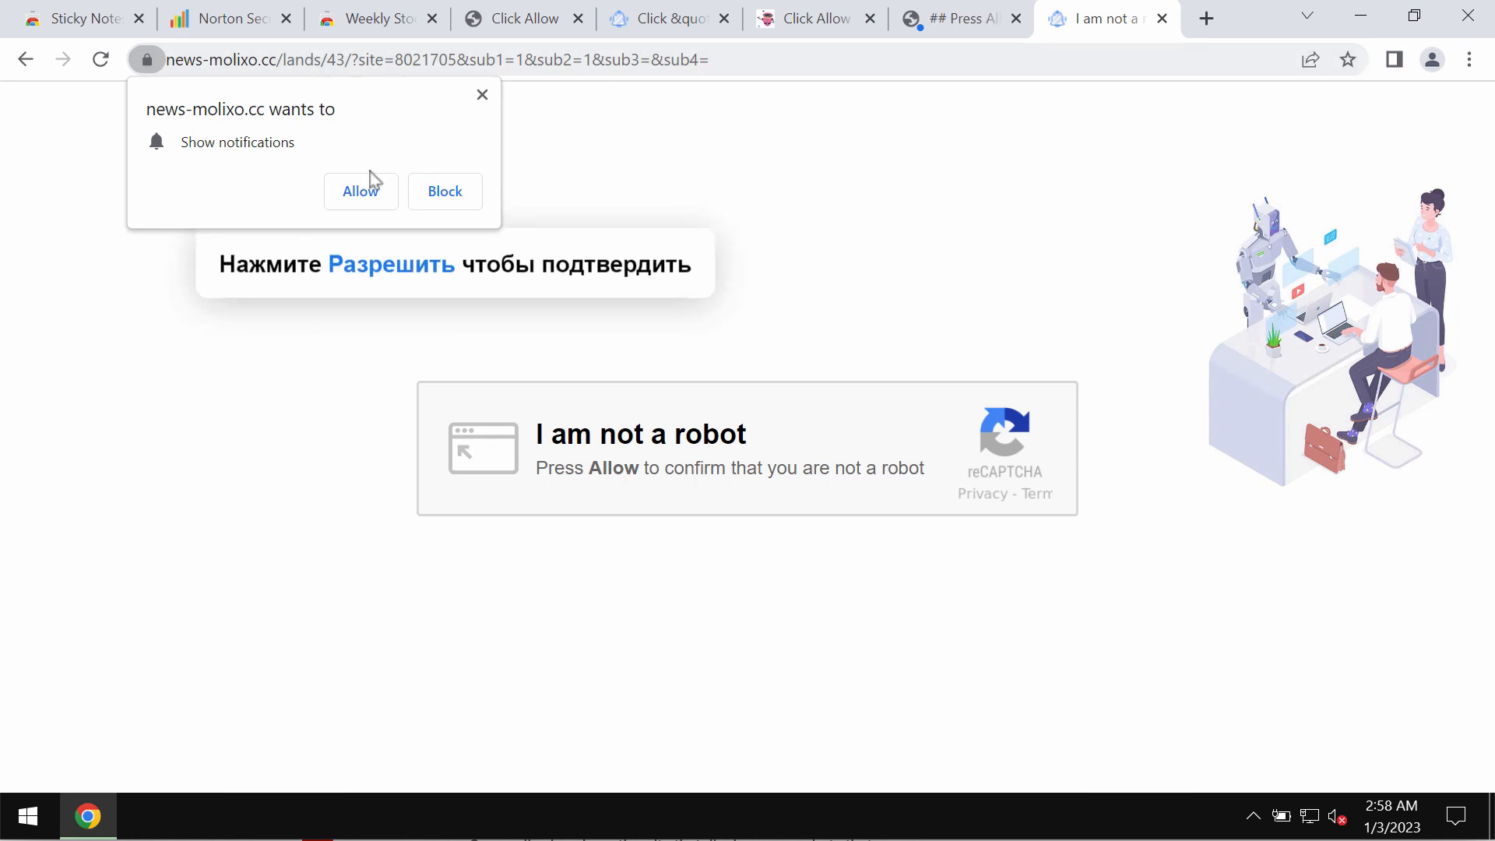
{"action": "mouse_move", "coordinate": [323, 140]}
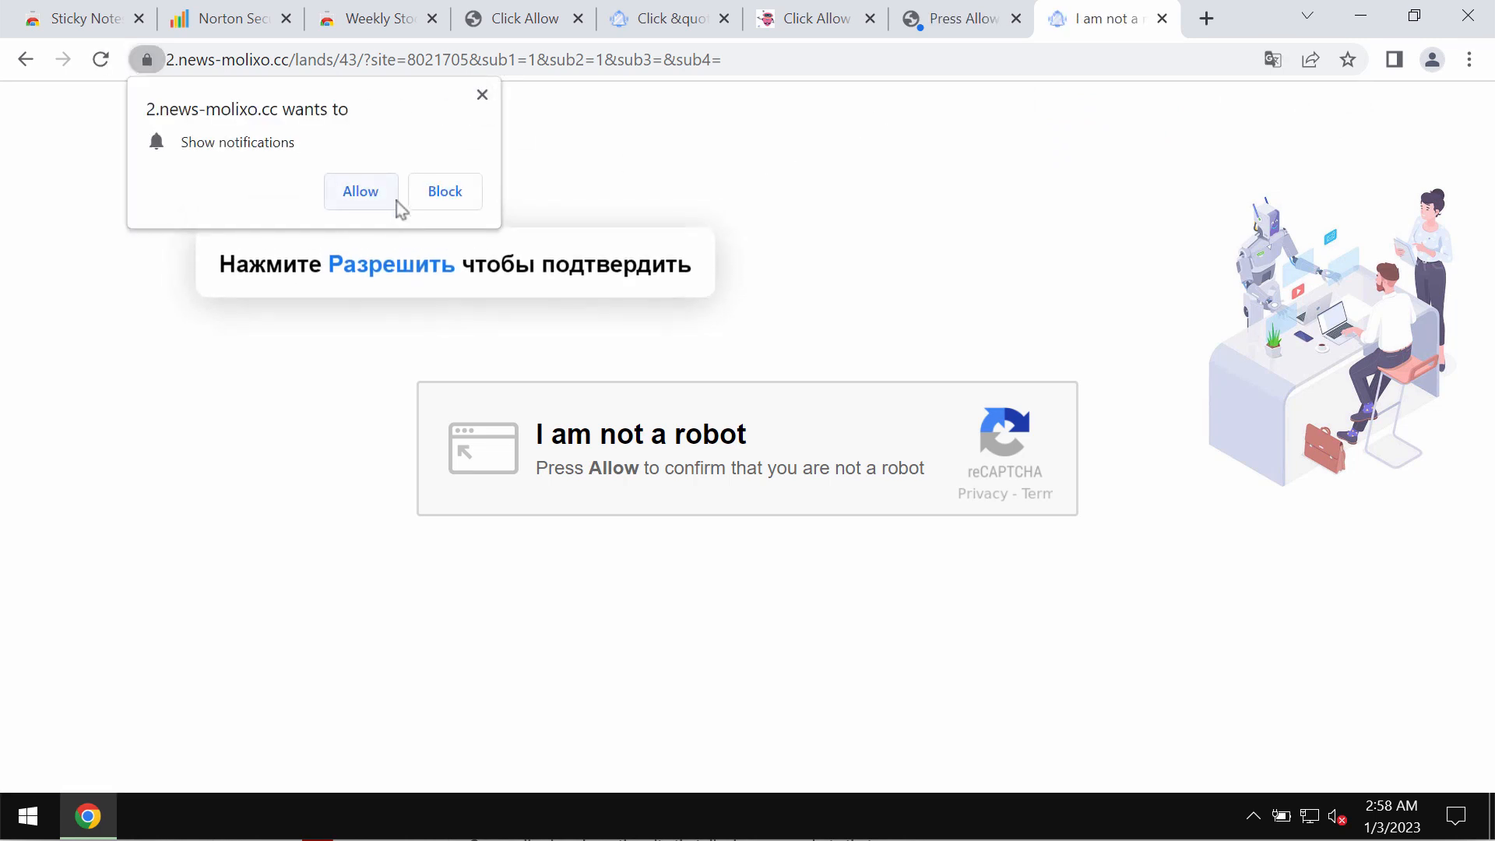
Allow notifications from 2.news-molixo.cc and end on a fresh New Tab page
{"action": "left_click", "coordinate": [360, 191]}
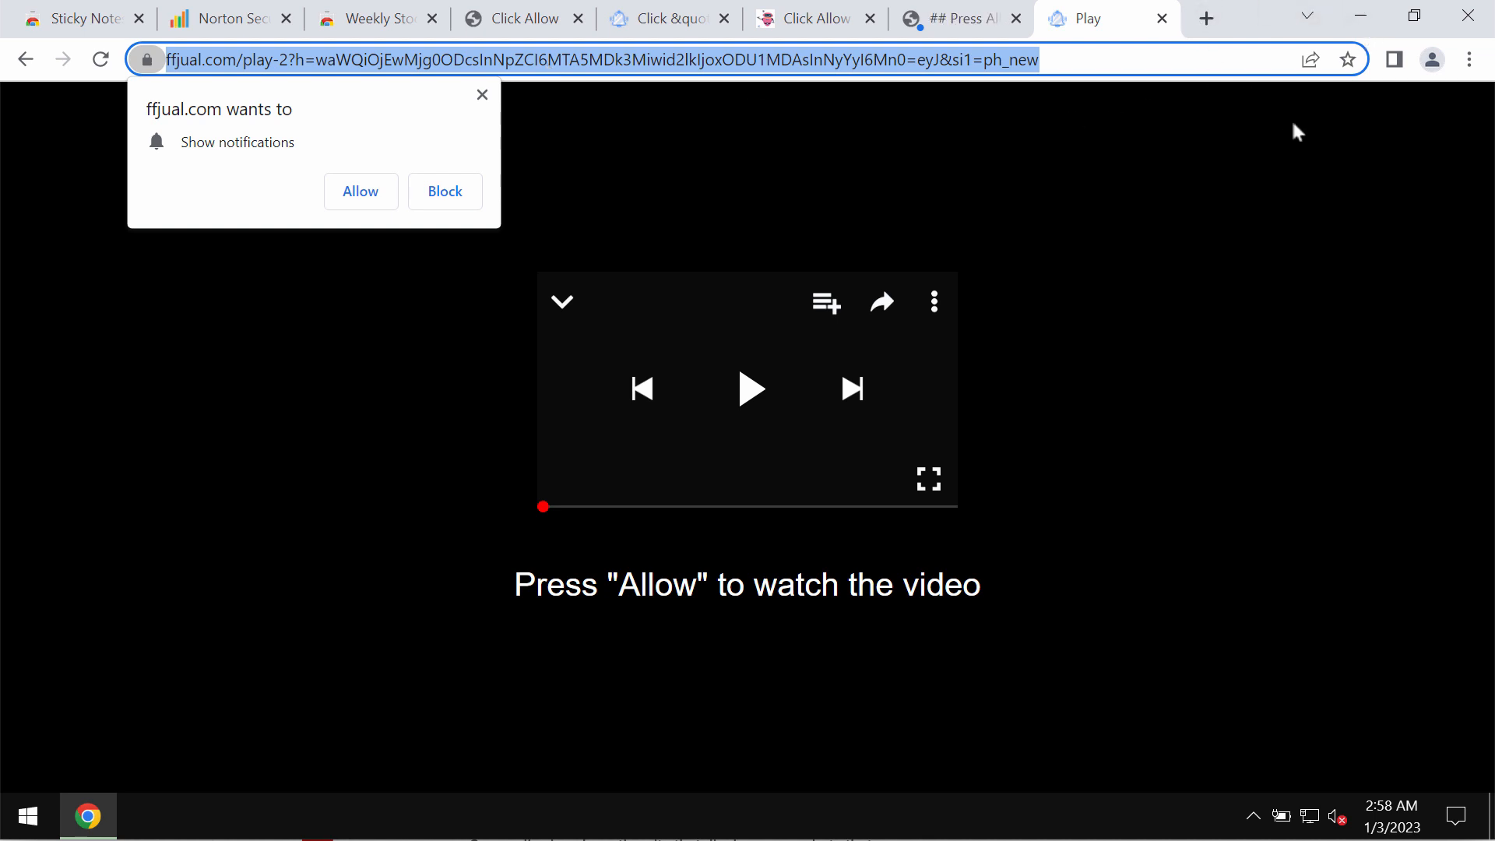
{"action": "left_click", "coordinate": [1162, 19]}
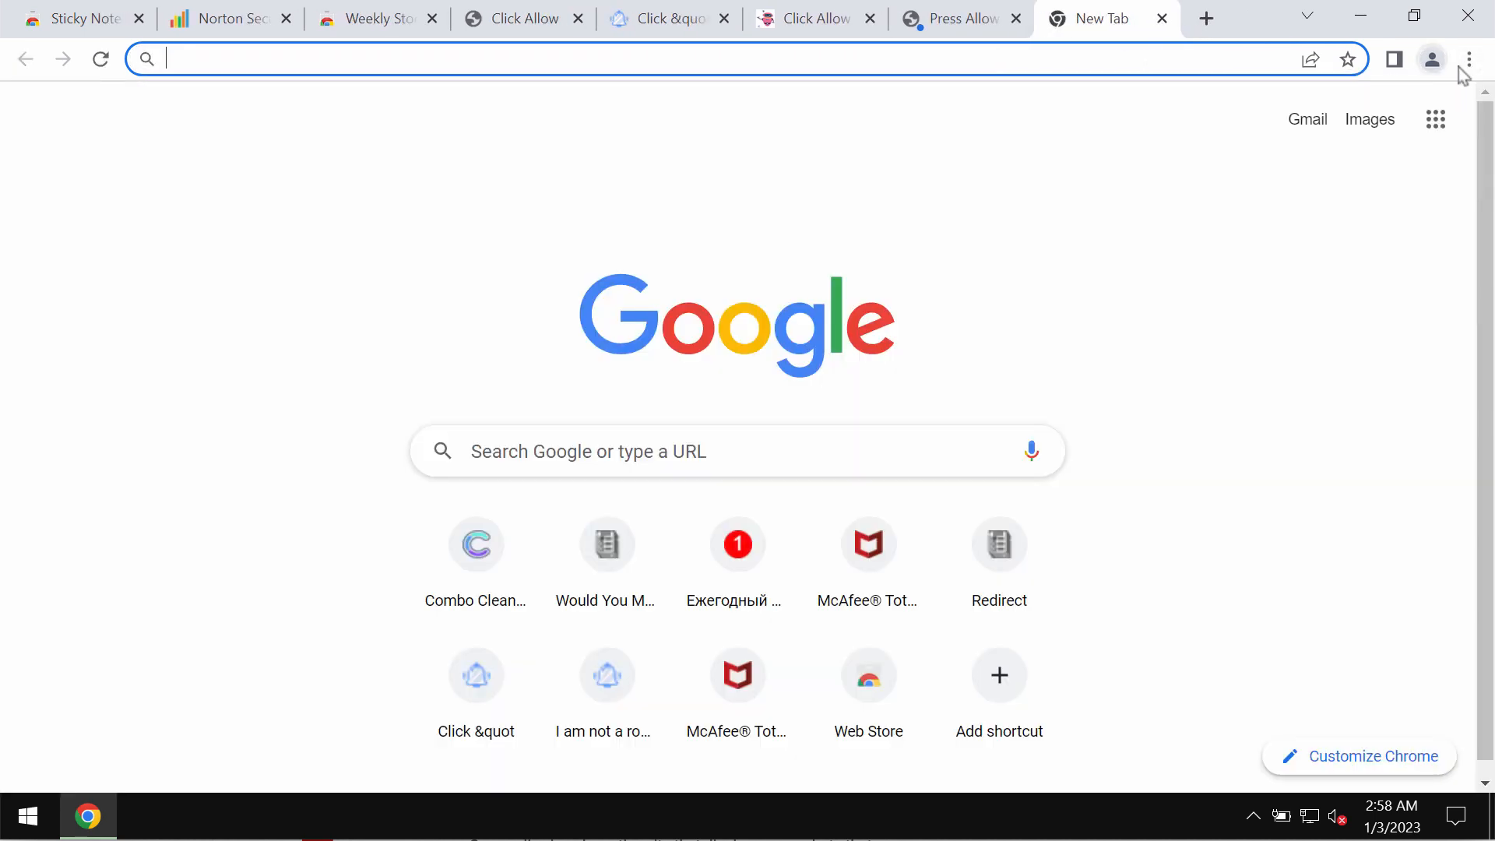
Reach the Notifications page via Settings > Privacy and security > Site settings
{"action": "left_click", "coordinate": [1467, 58]}
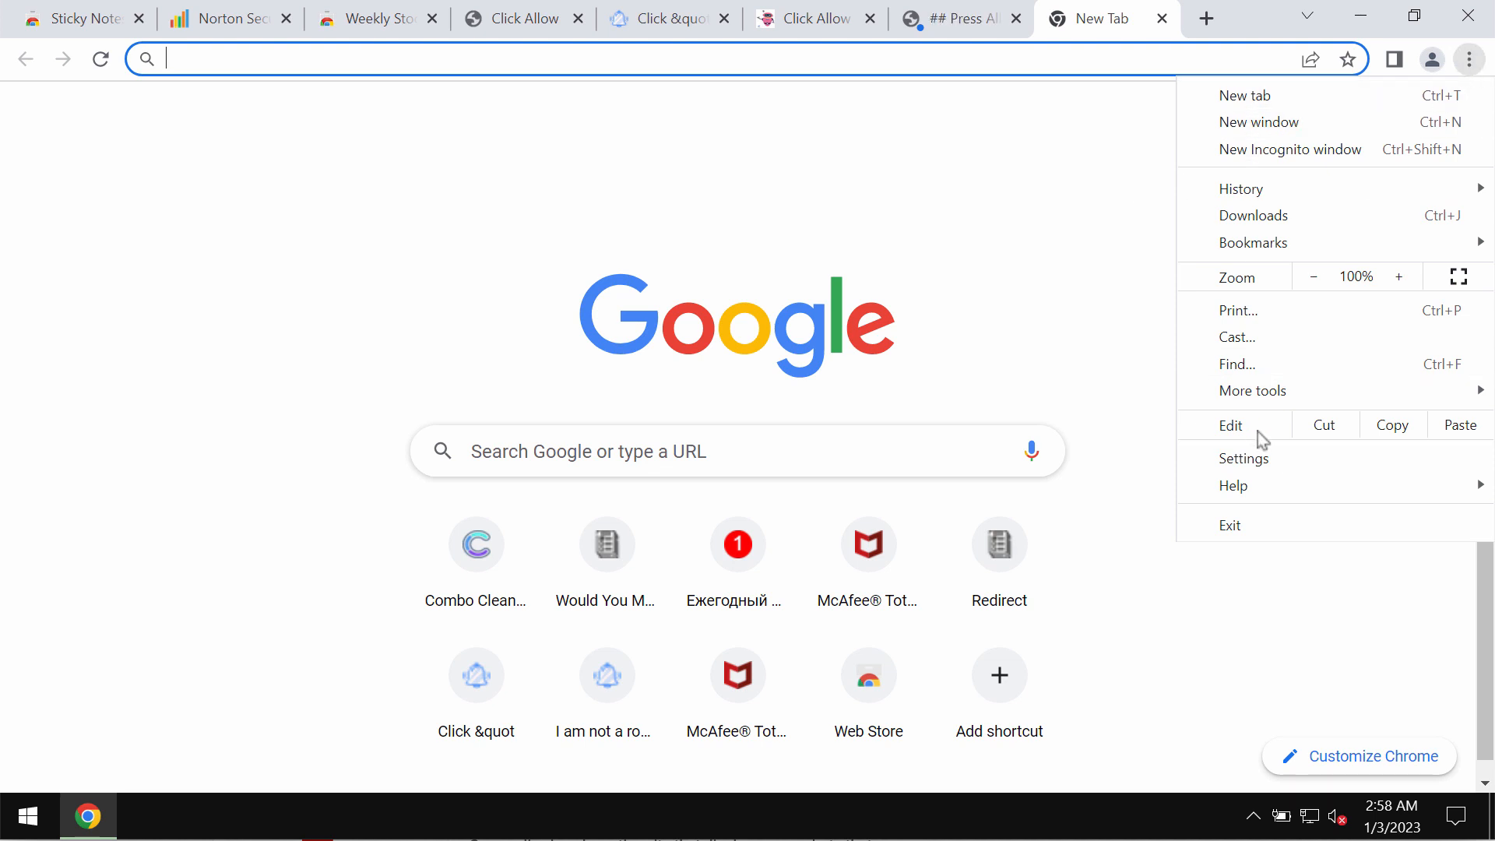
{"action": "left_click", "coordinate": [1243, 458]}
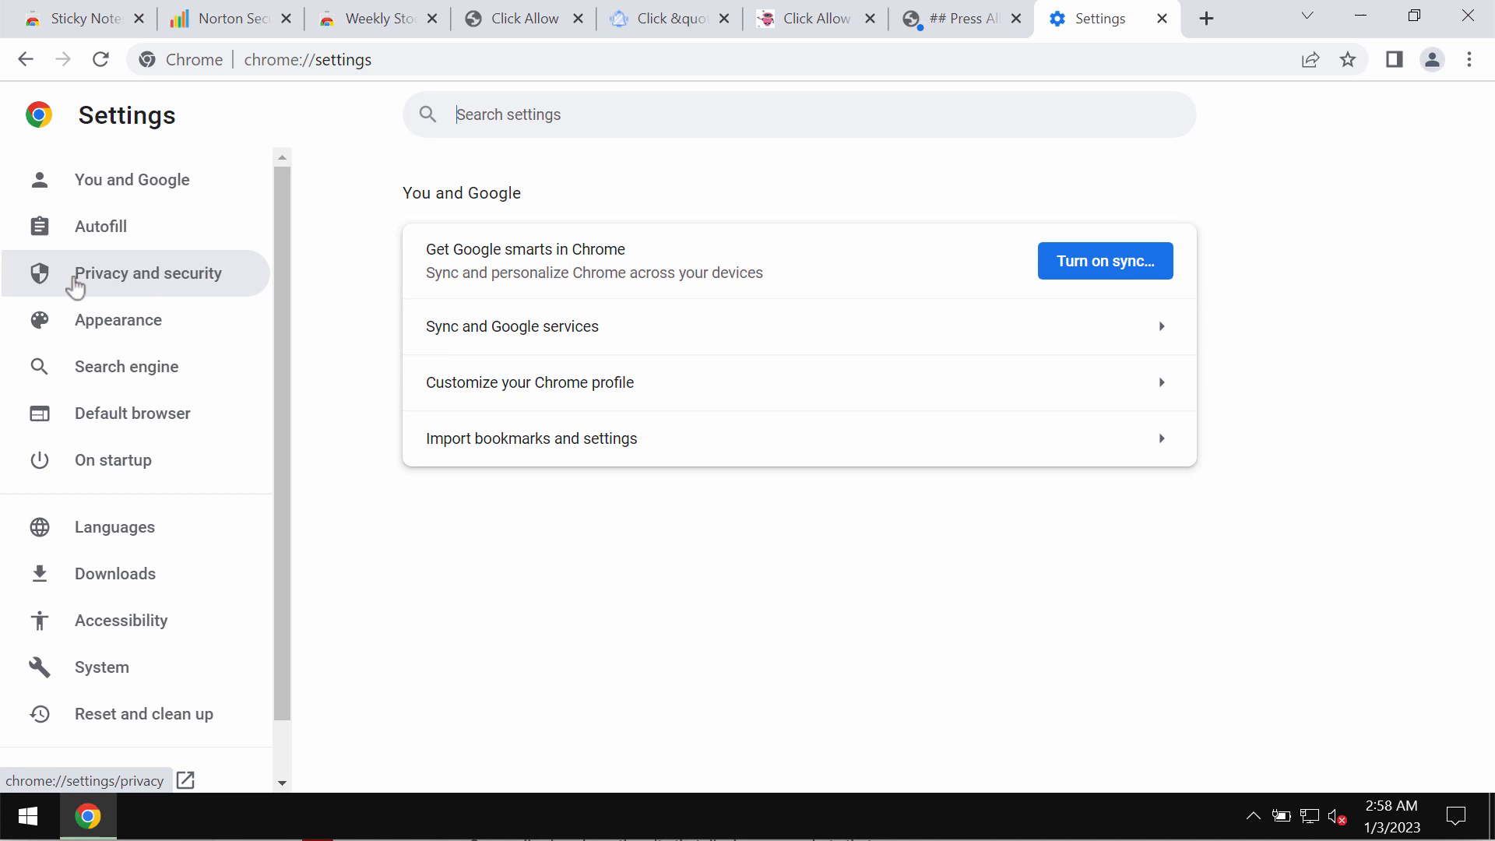
{"action": "left_click", "coordinate": [148, 273]}
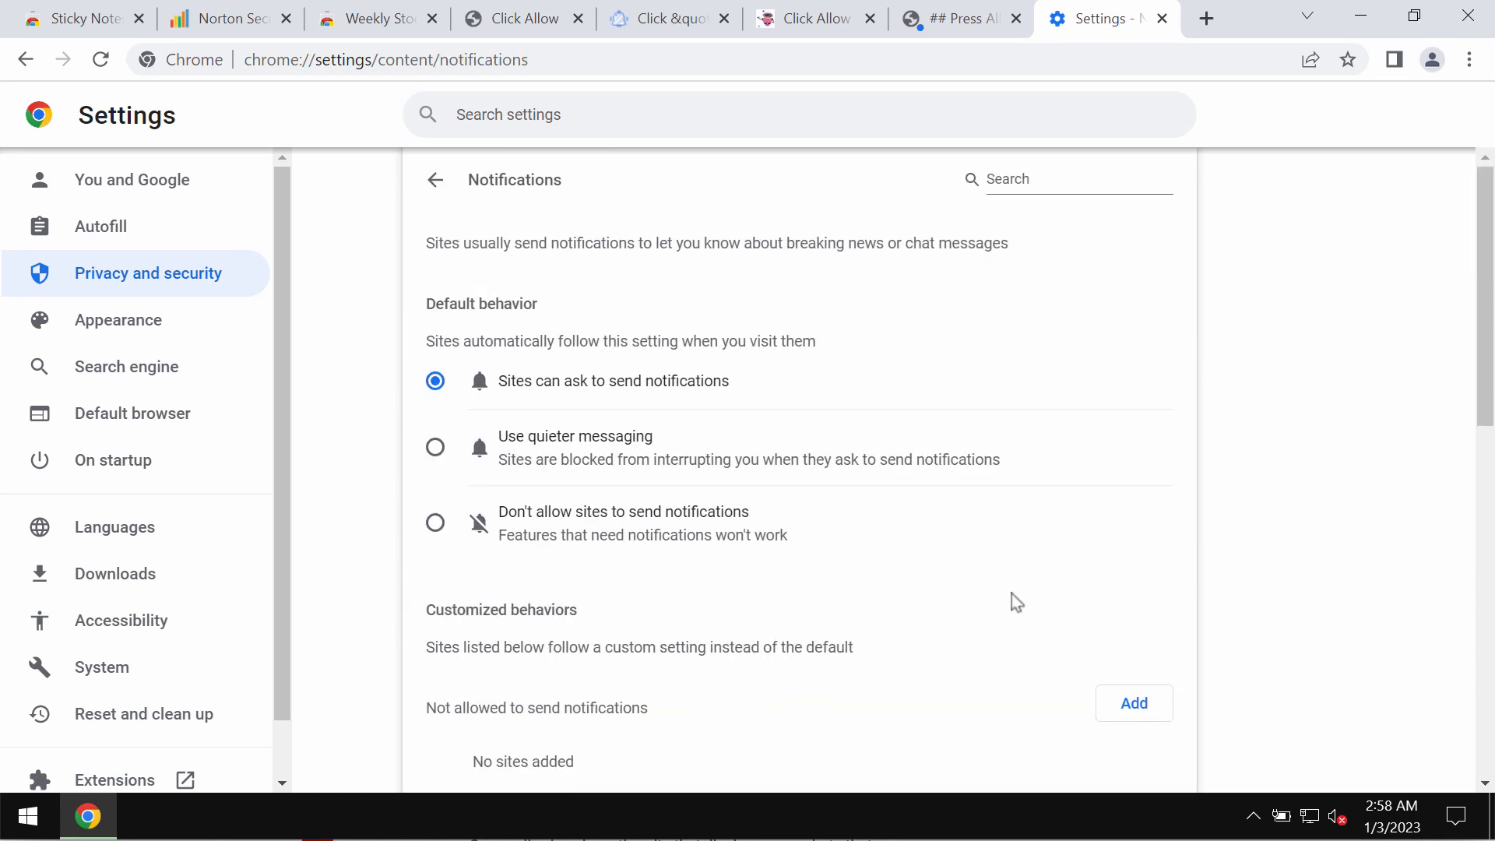
Remove advertizmenttoyou.com from the sites allowed to send notifications
{"action": "scroll", "scroll_direction": "down", "scroll_amount": 3}
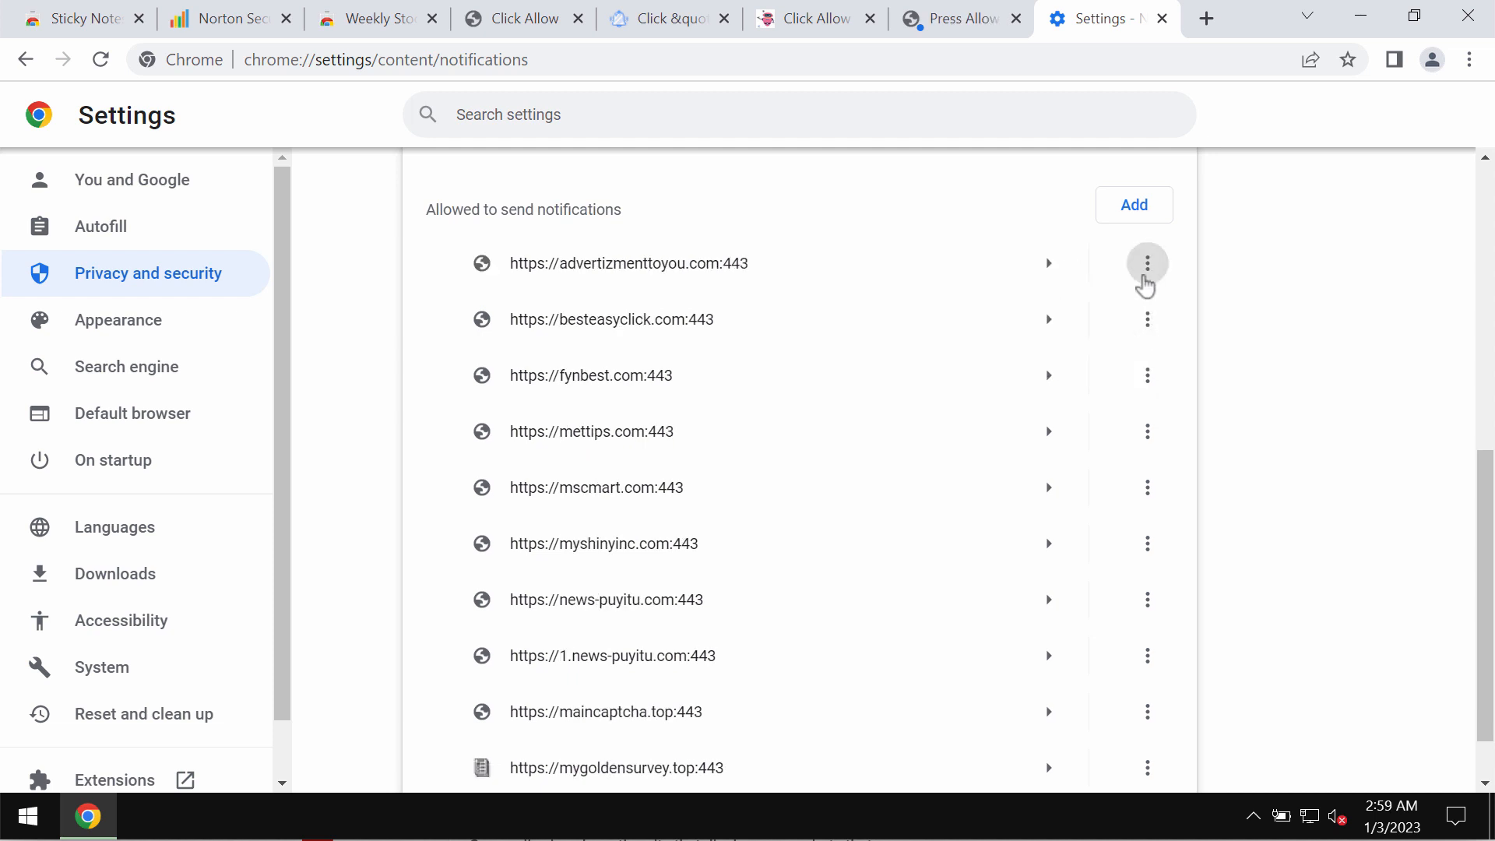
{"action": "left_click", "coordinate": [1148, 261]}
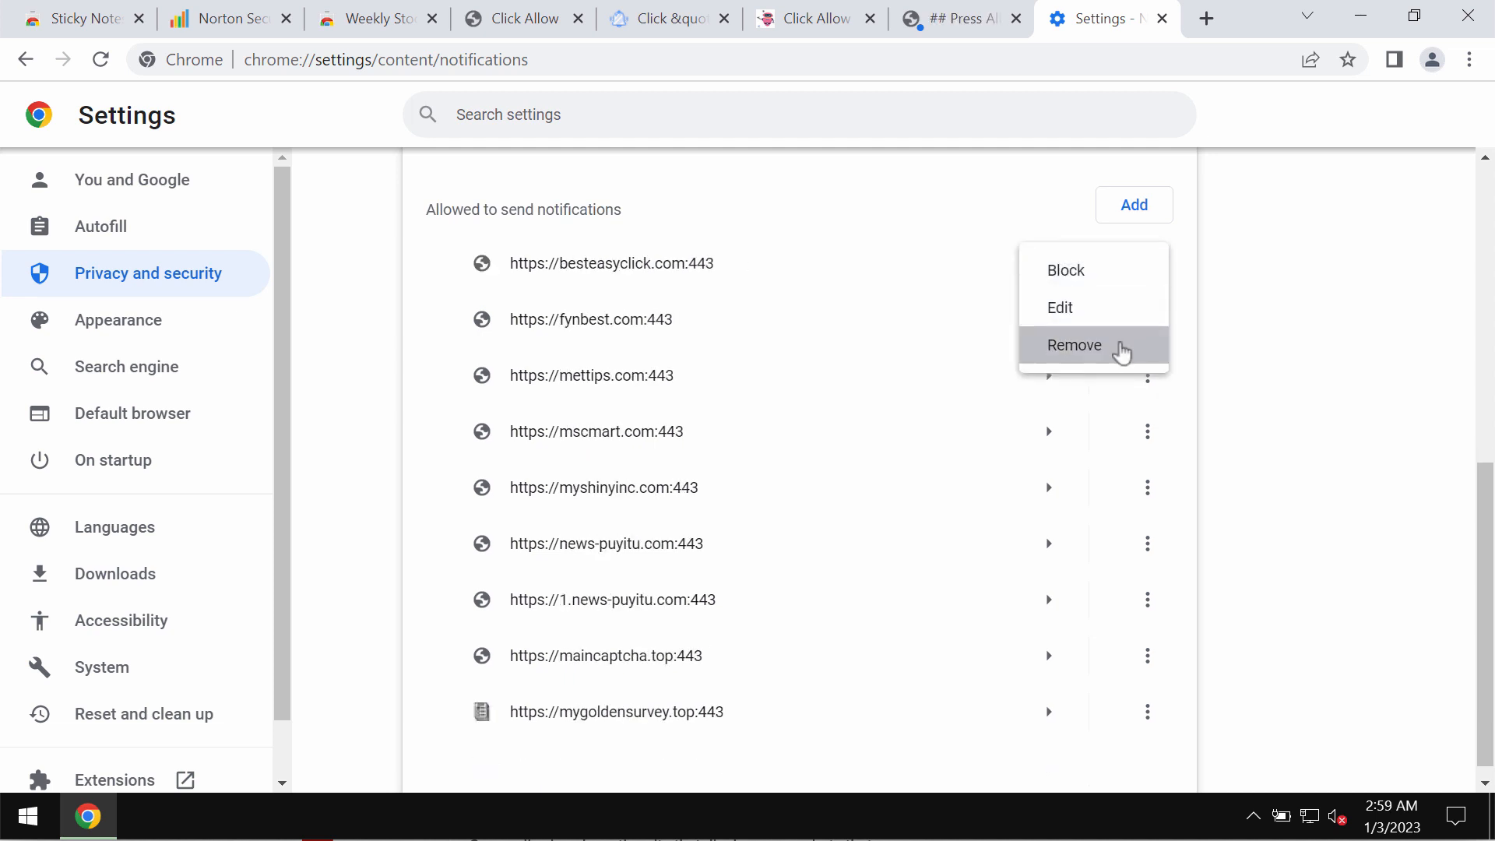
{"action": "left_click", "coordinate": [1074, 346]}
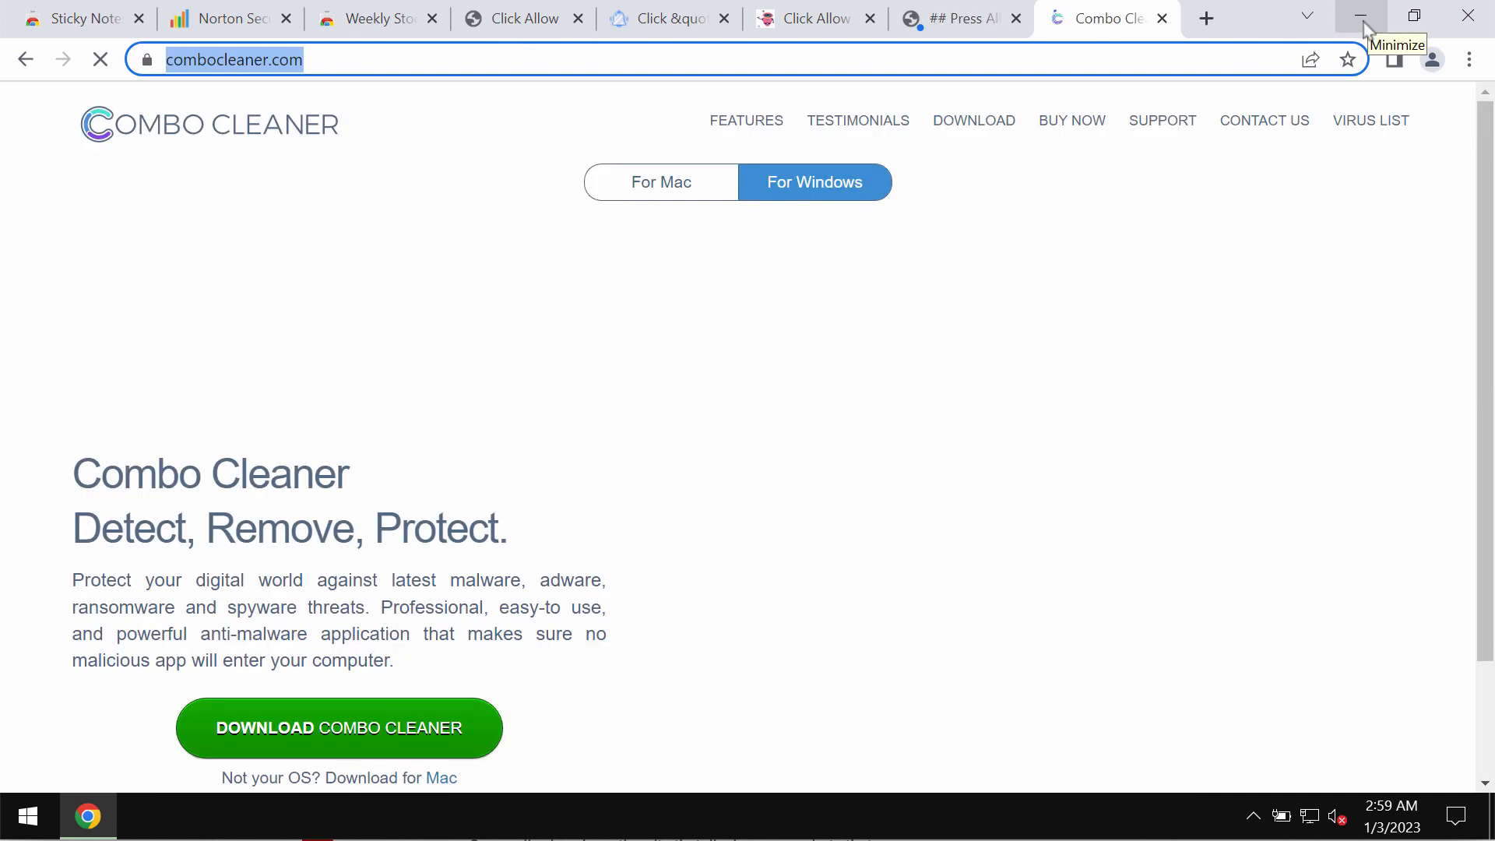
Minimize Chrome to reveal the Combo Cleaner Dashboard with Quick Scan selected
{"action": "left_click", "coordinate": [1361, 17]}
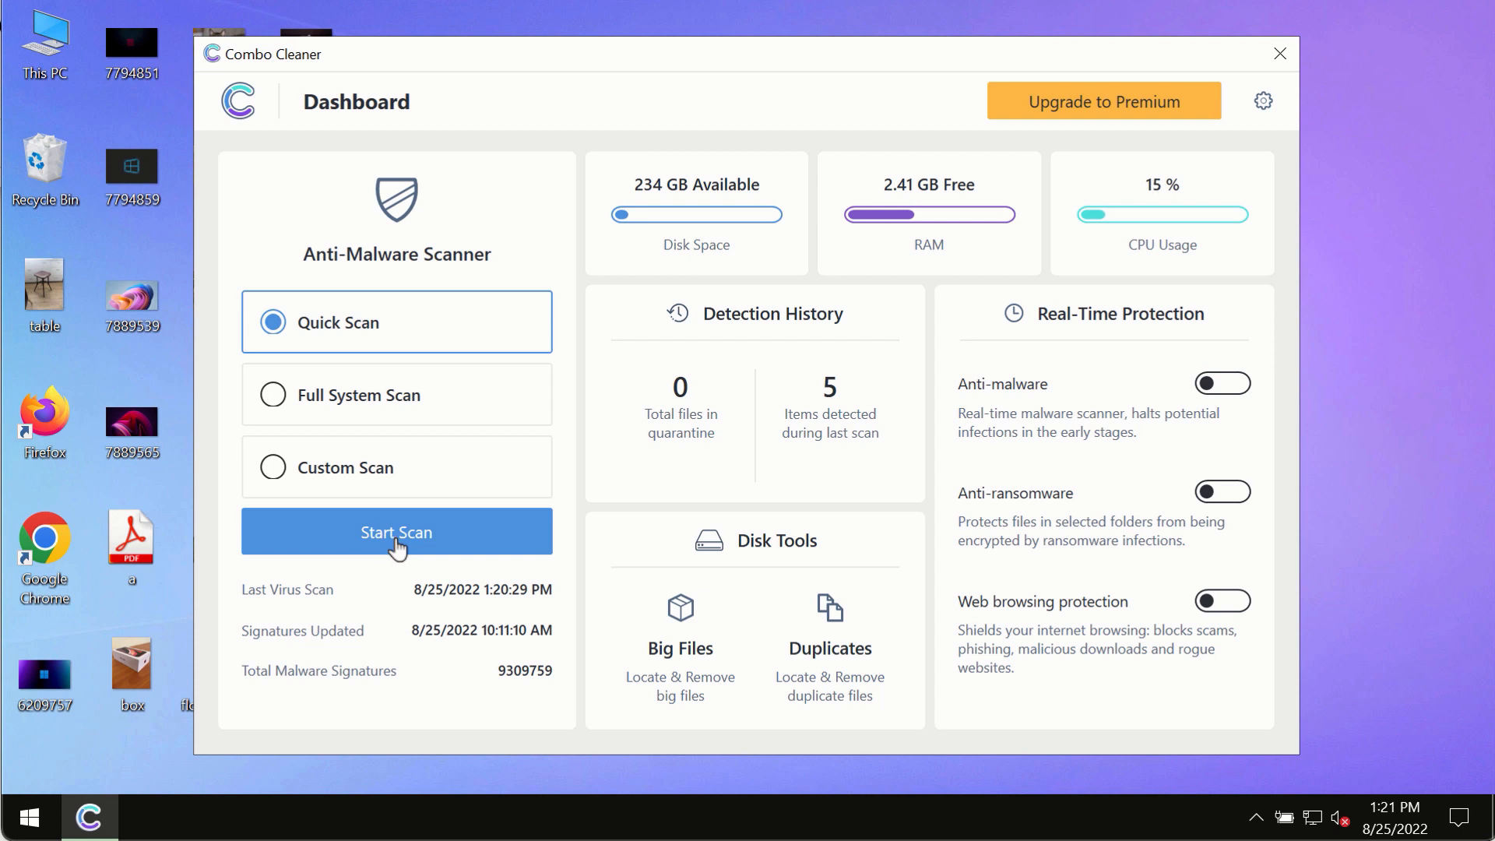
Start a Quick Scan that finds 1 threat and 2 suspicious items, then reach General Settings
{"action": "left_click", "coordinate": [396, 531]}
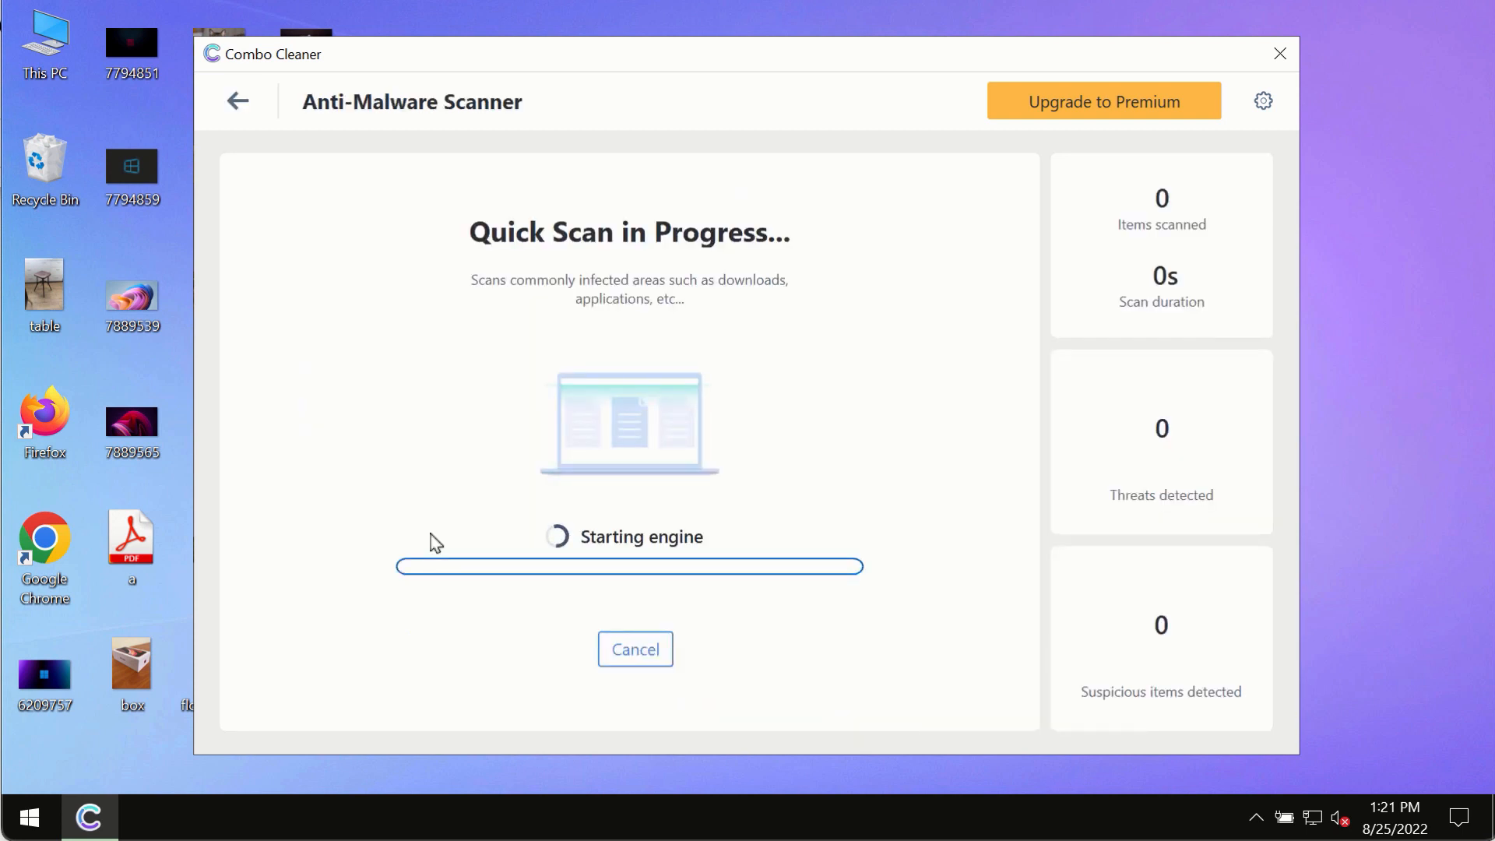
{"action": "mouse_move", "coordinate": [246, 112]}
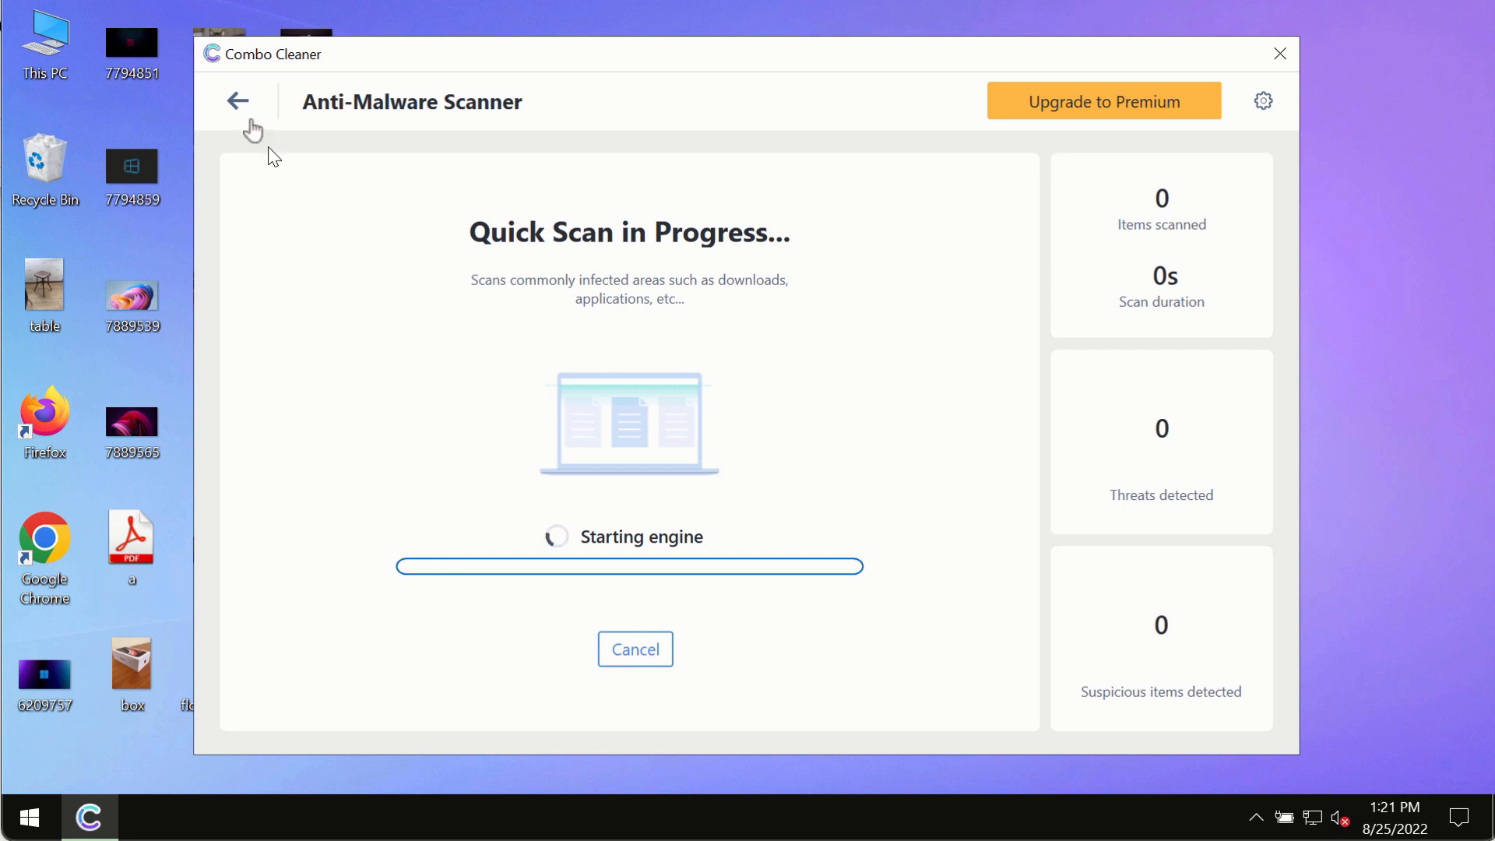
{"action": "left_click", "coordinate": [237, 99]}
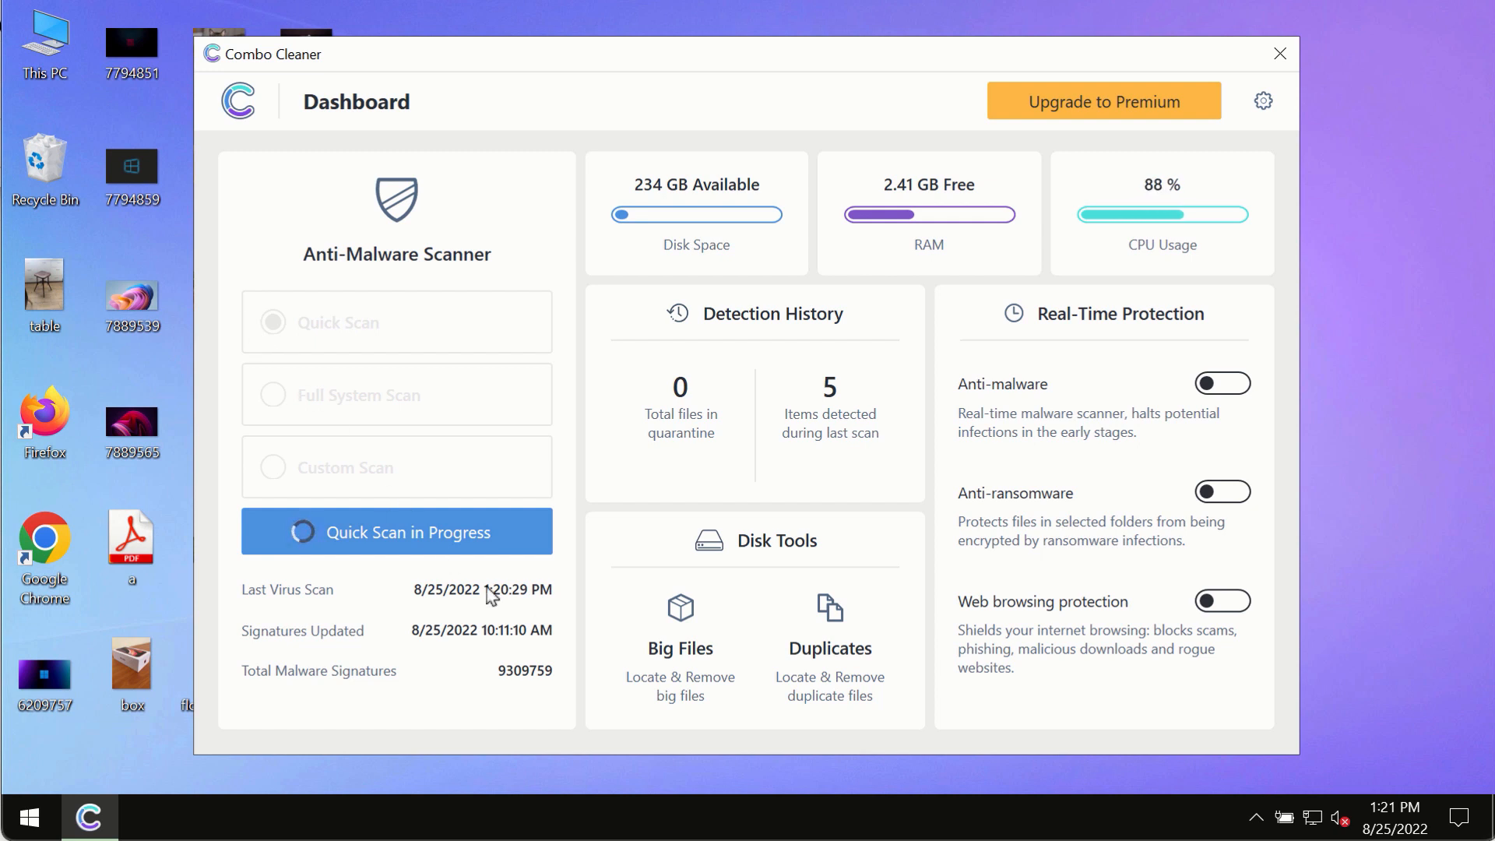
{"action": "left_click", "coordinate": [395, 531]}
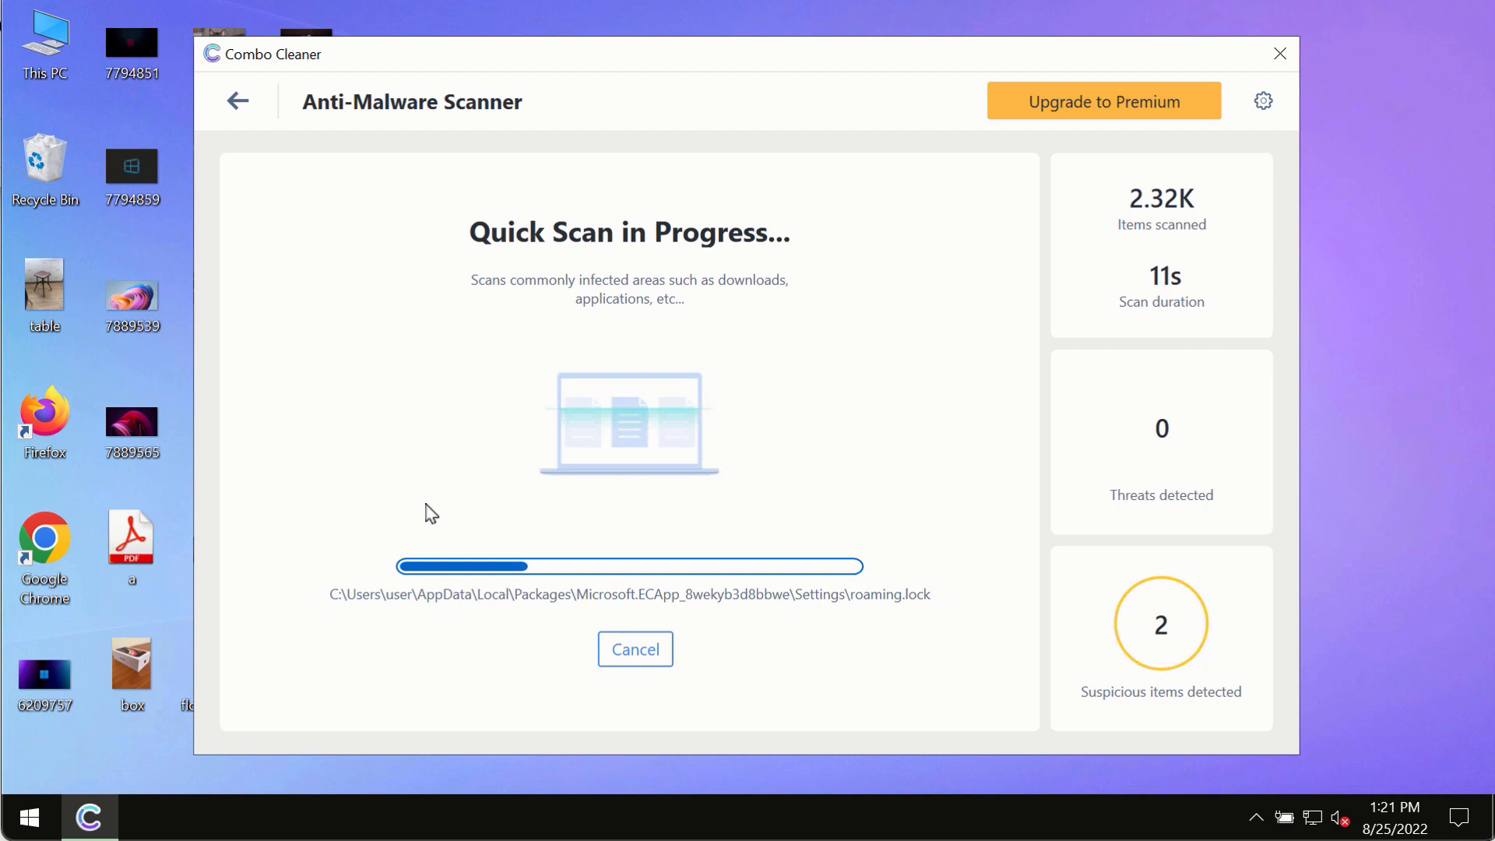
{"action": "mouse_move", "coordinate": [487, 469]}
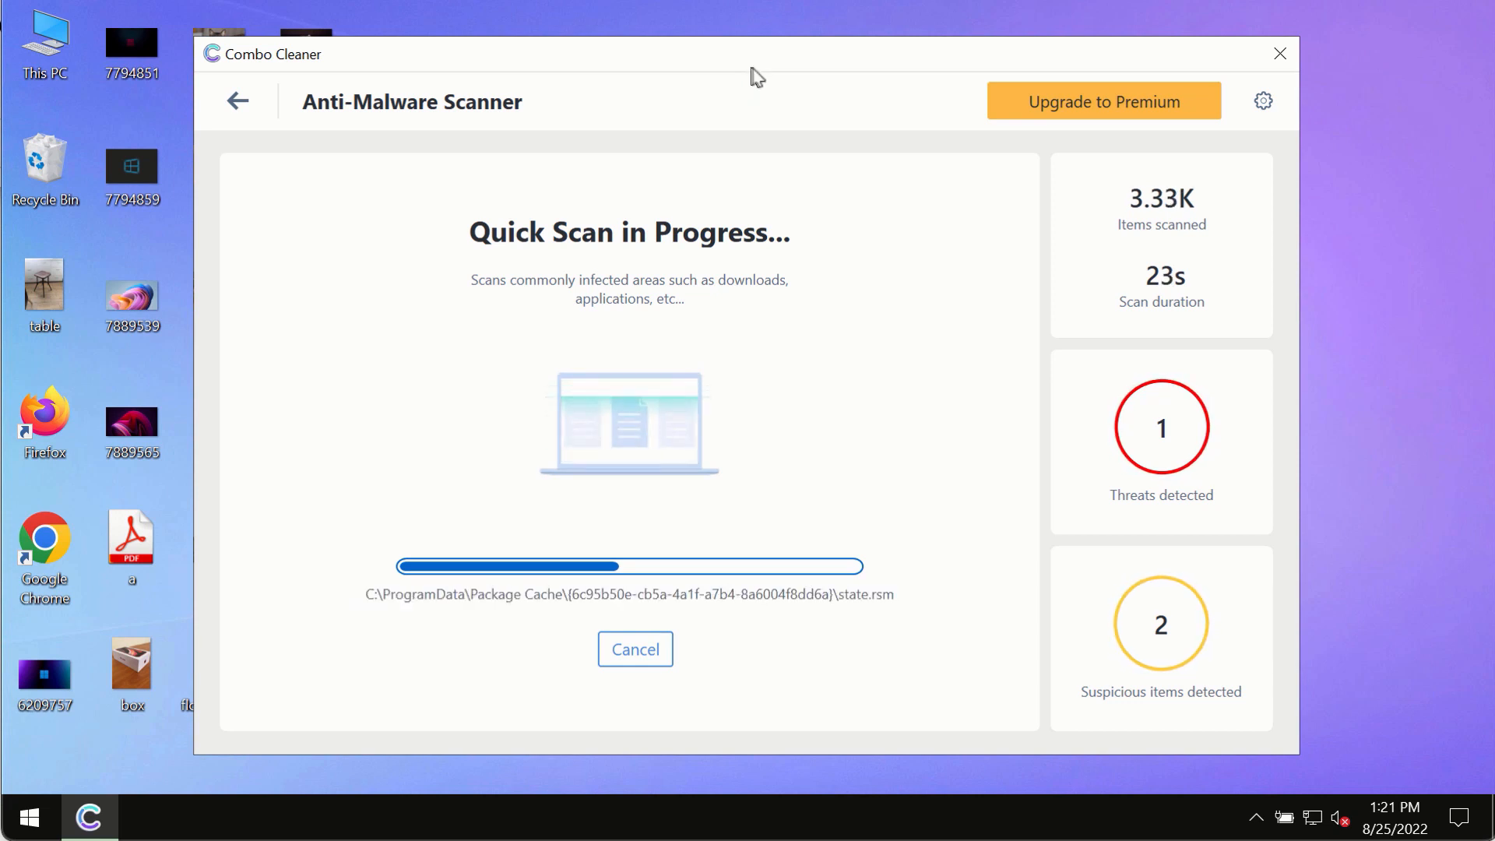
{"action": "mouse_move", "coordinate": [768, 154]}
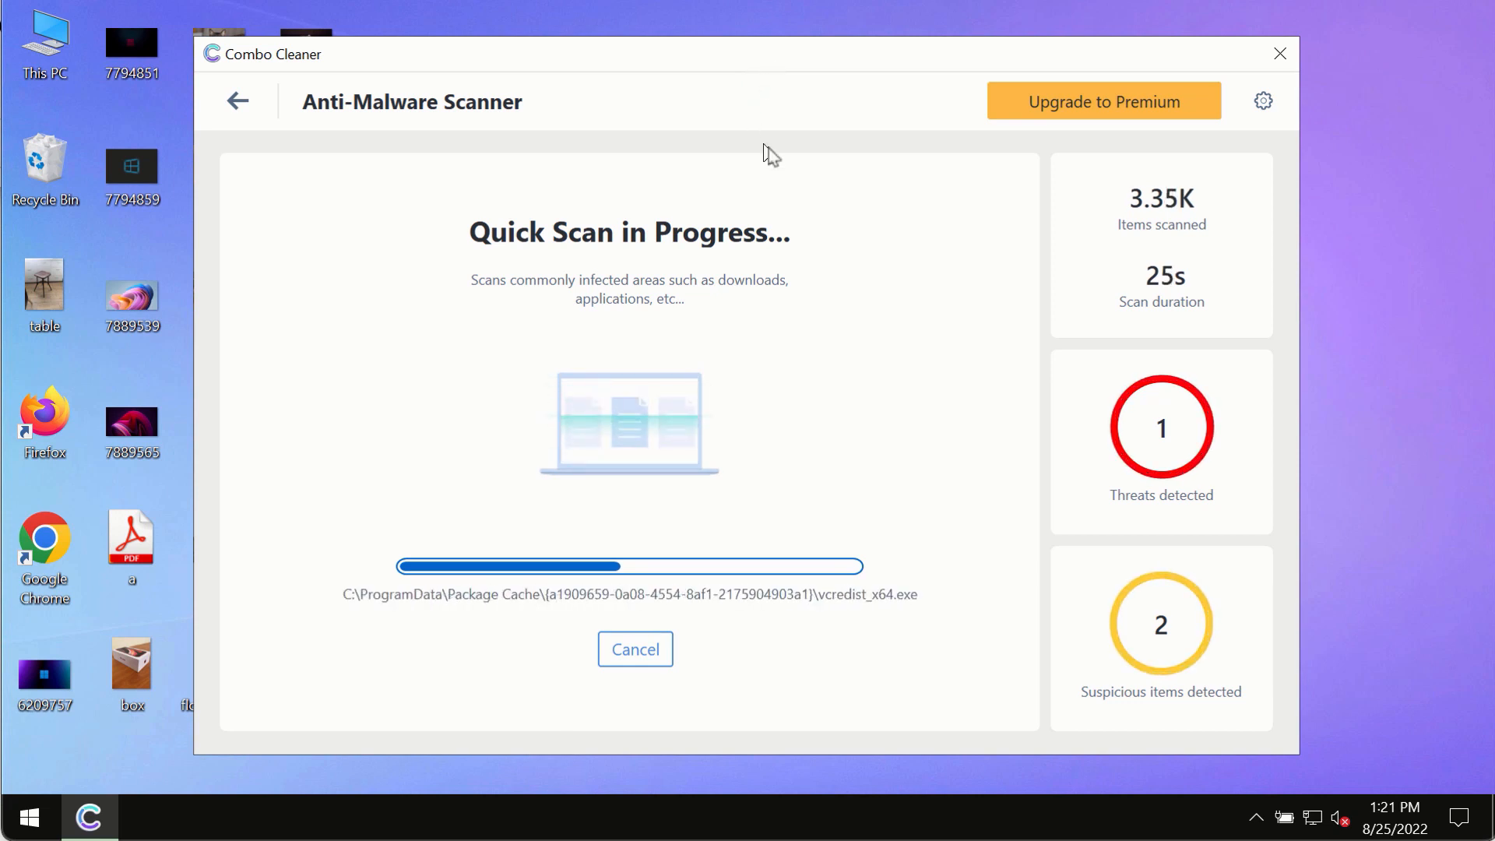
{"action": "mouse_move", "coordinate": [898, 127]}
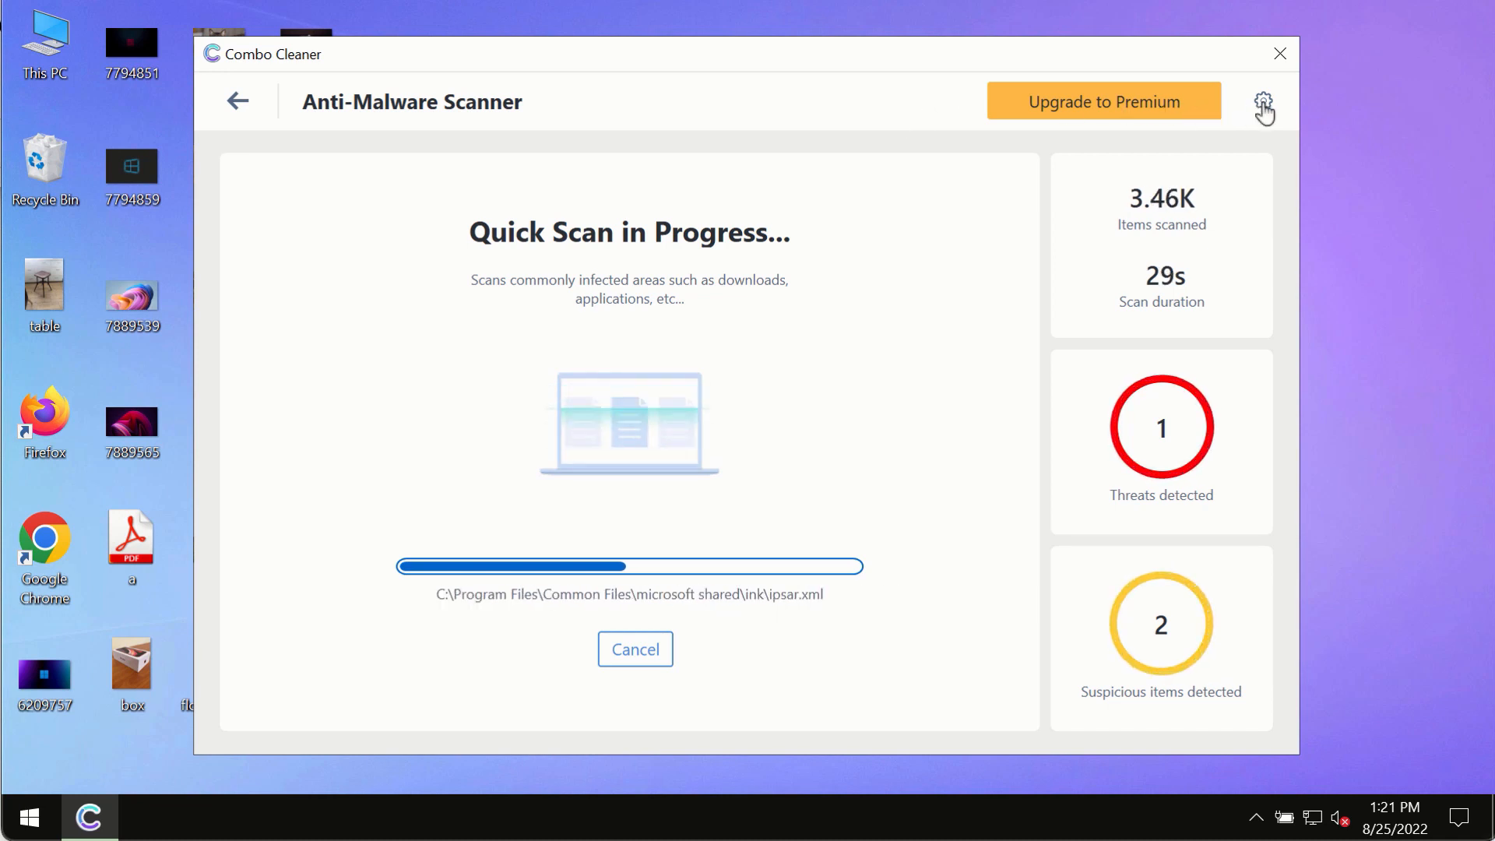
{"action": "left_click", "coordinate": [1263, 101]}
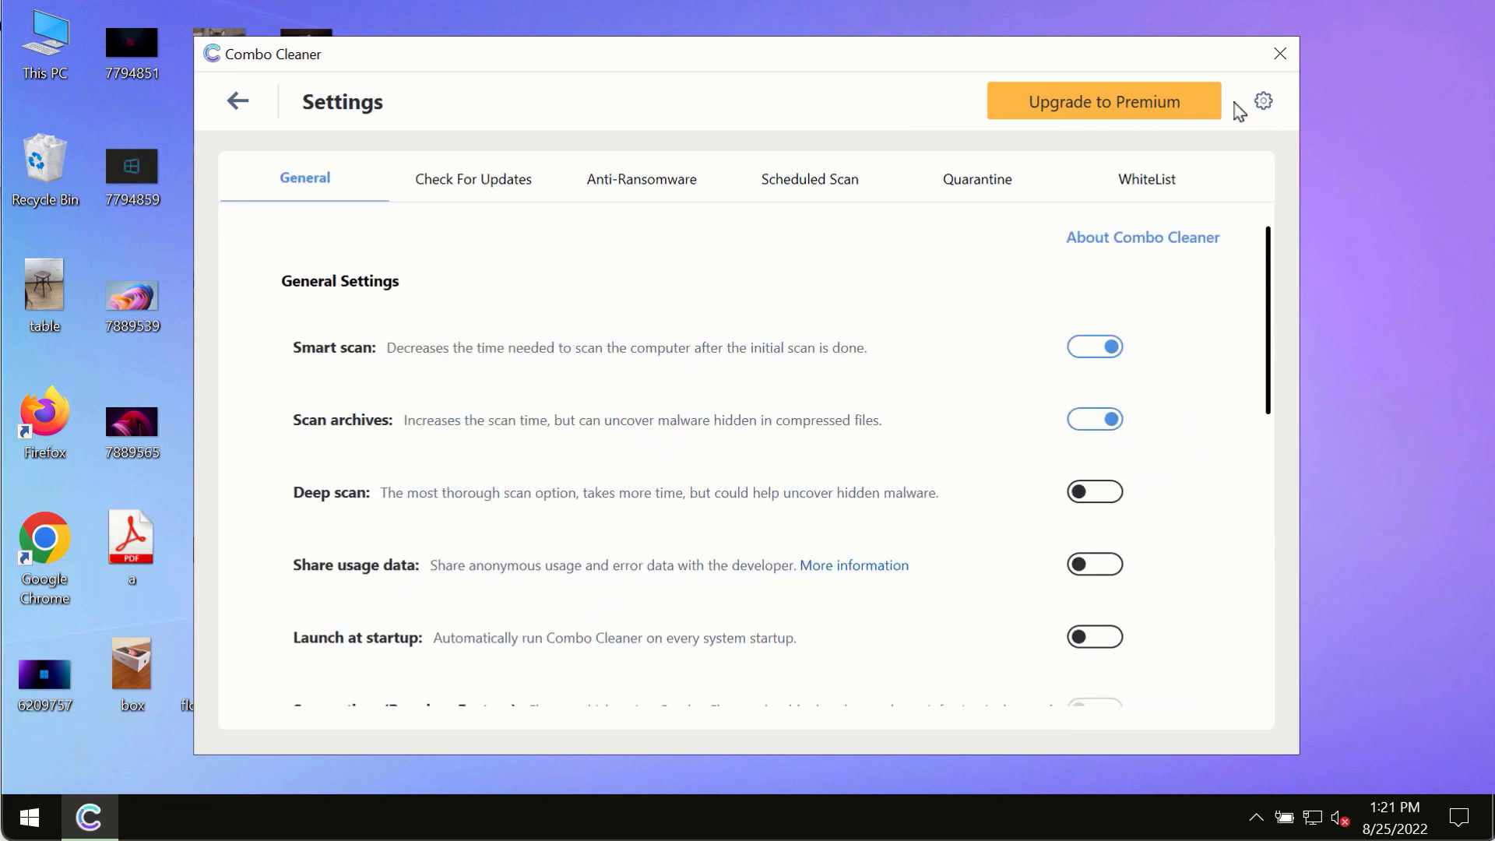
{"action": "mouse_move", "coordinate": [947, 23]}
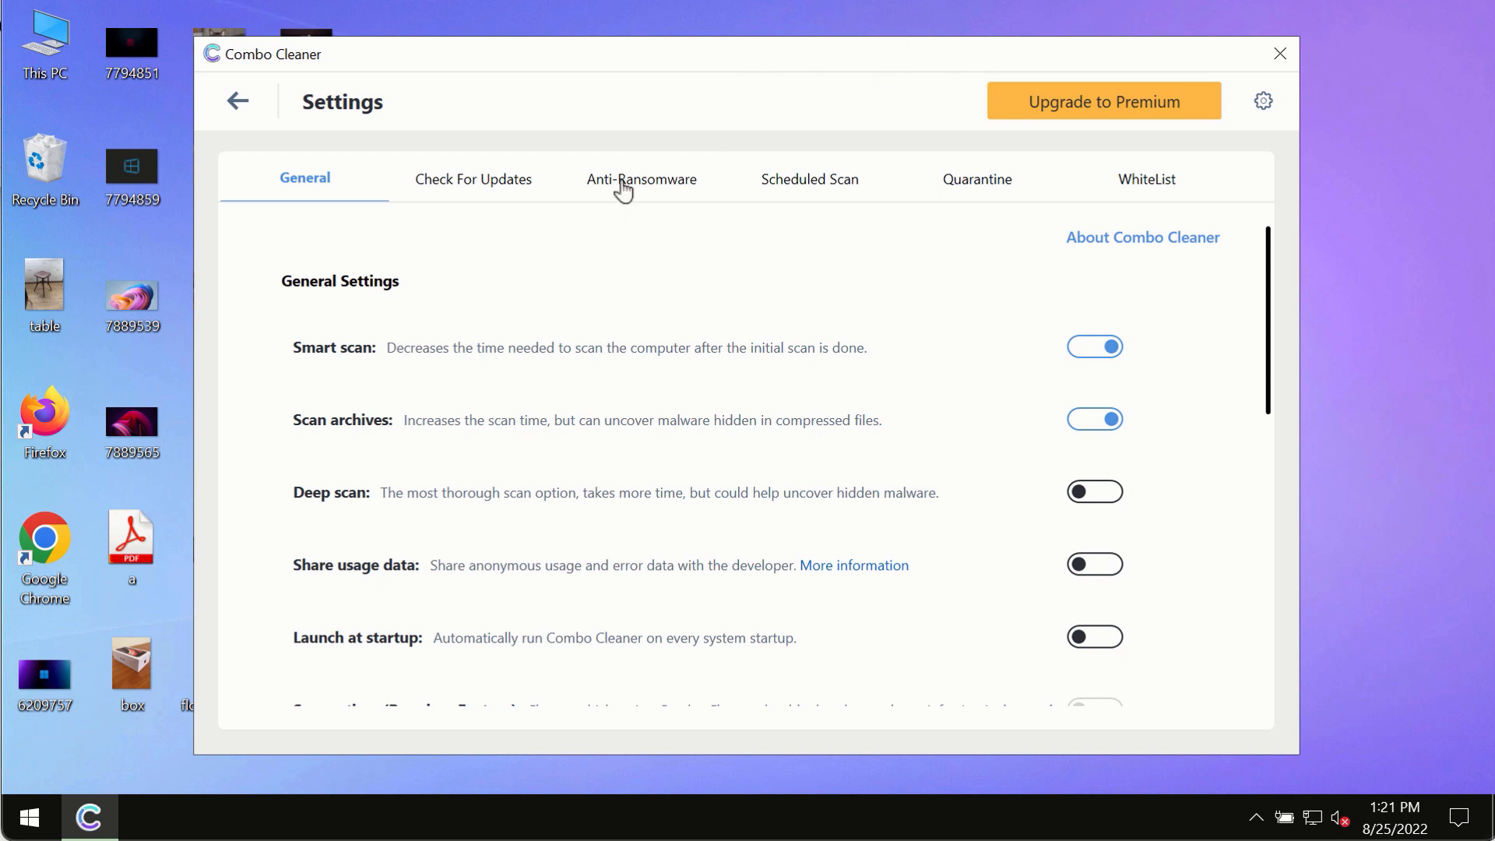
Show the Anti-Ransomware settings listing no protected folders or trusted programs
{"action": "left_click", "coordinate": [642, 179]}
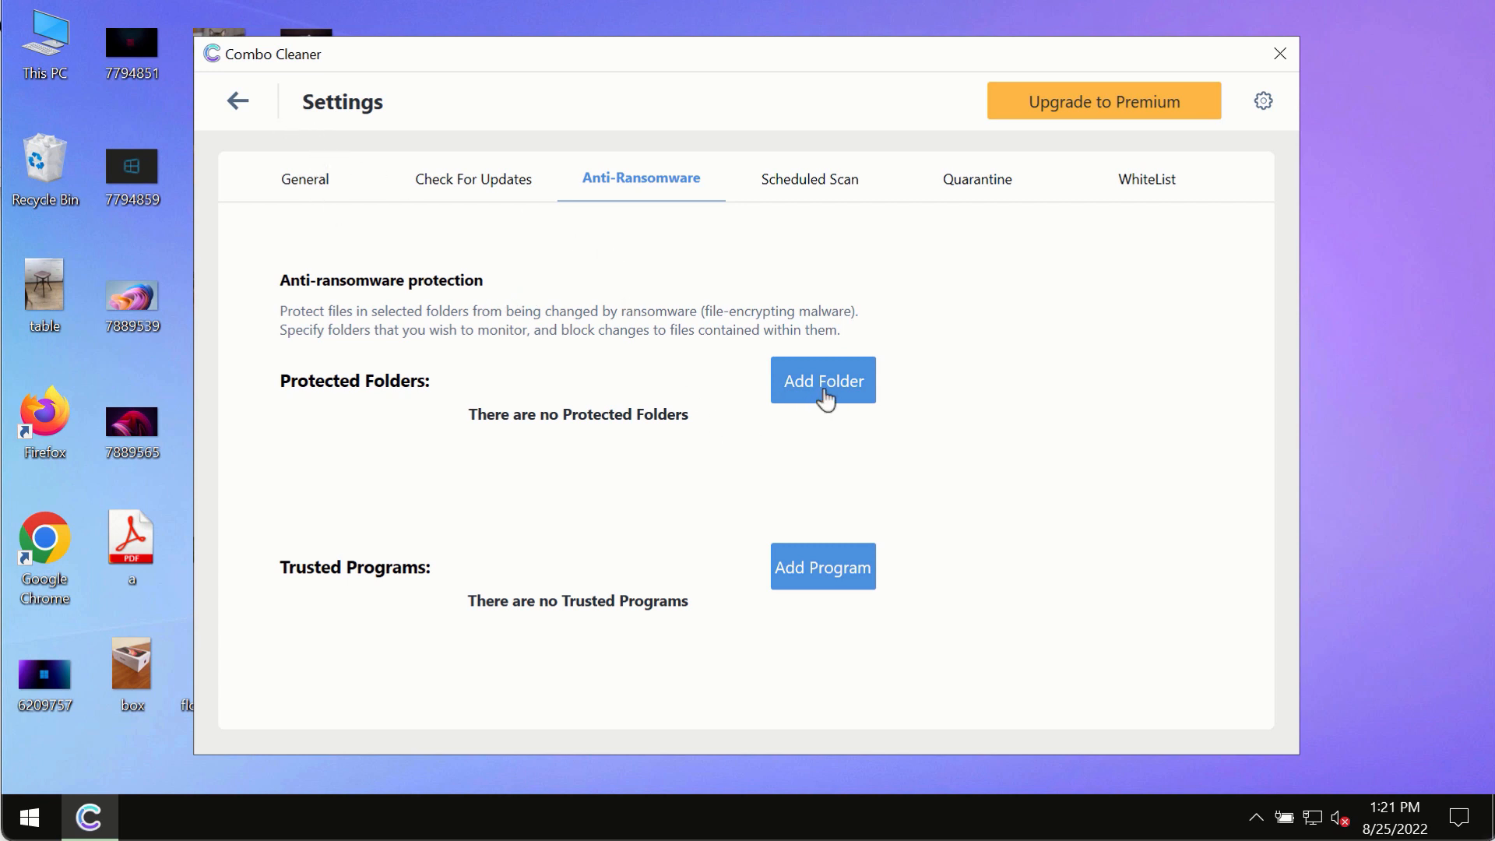
{"action": "mouse_move", "coordinate": [254, 140]}
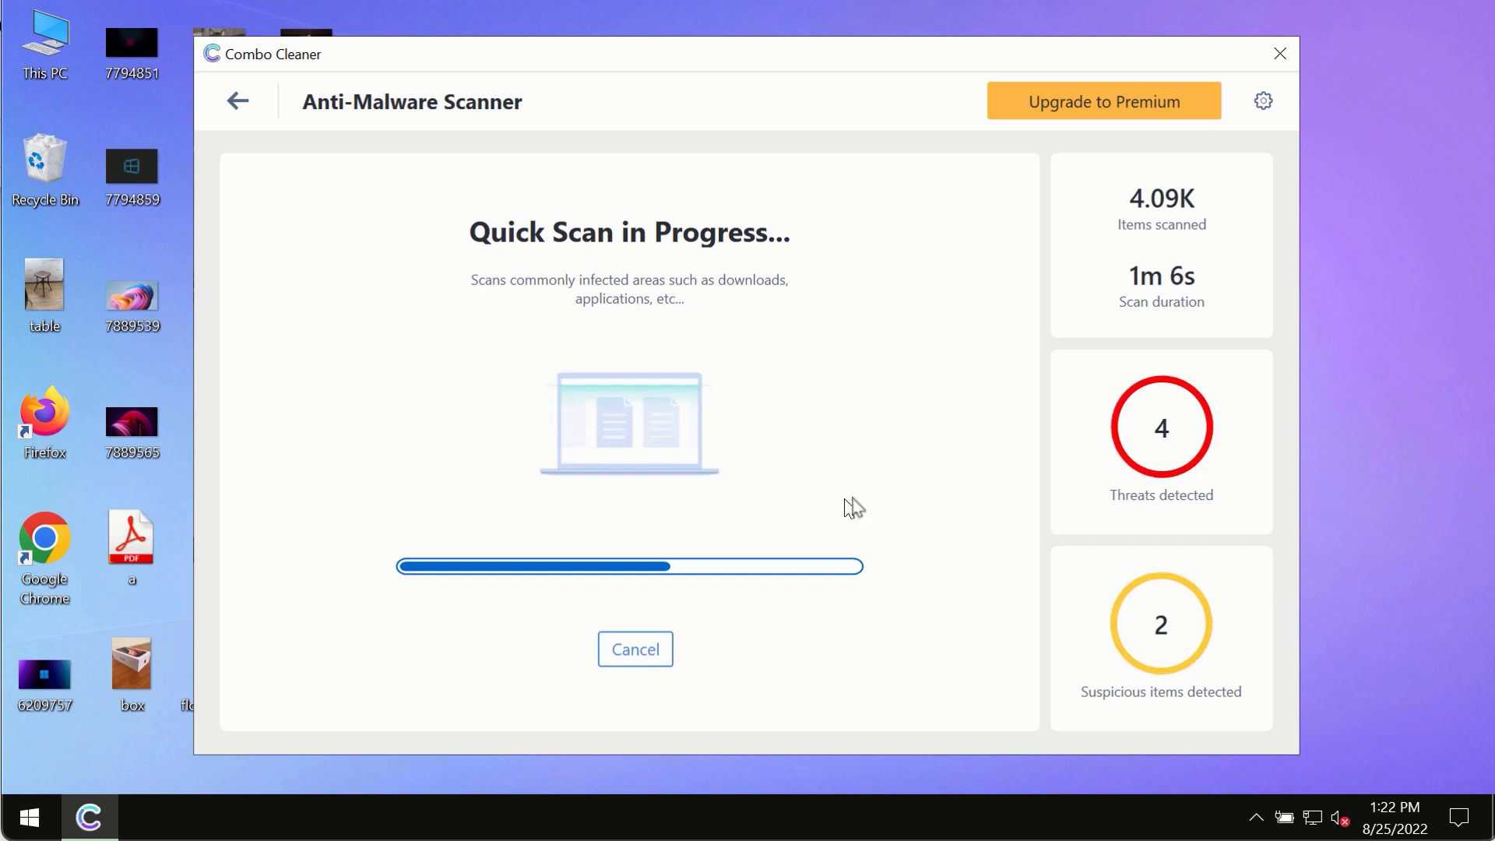
{"action": "mouse_move", "coordinate": [944, 268]}
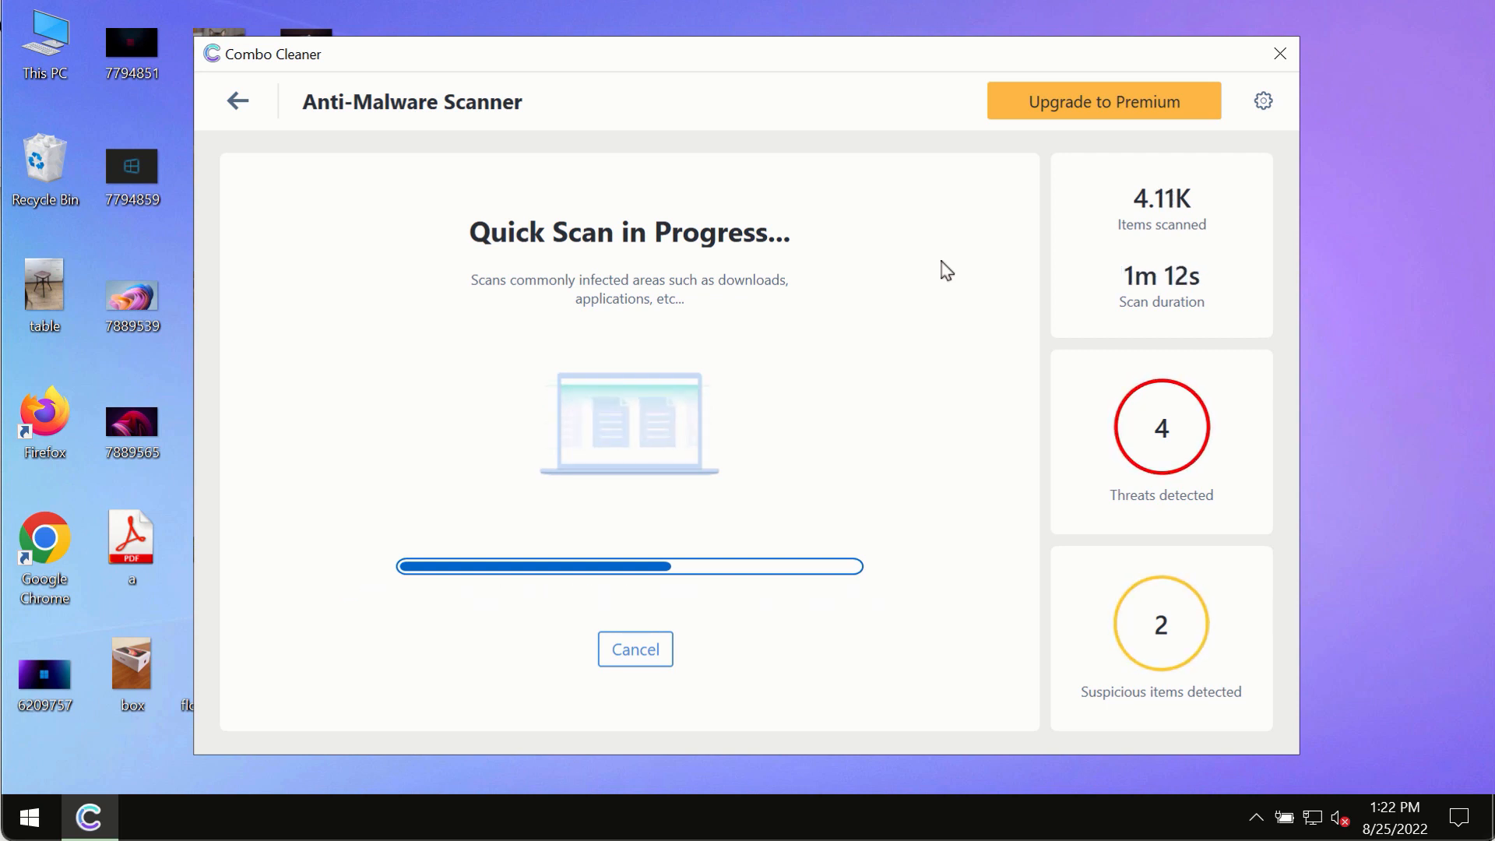
{"action": "mouse_move", "coordinate": [960, 262]}
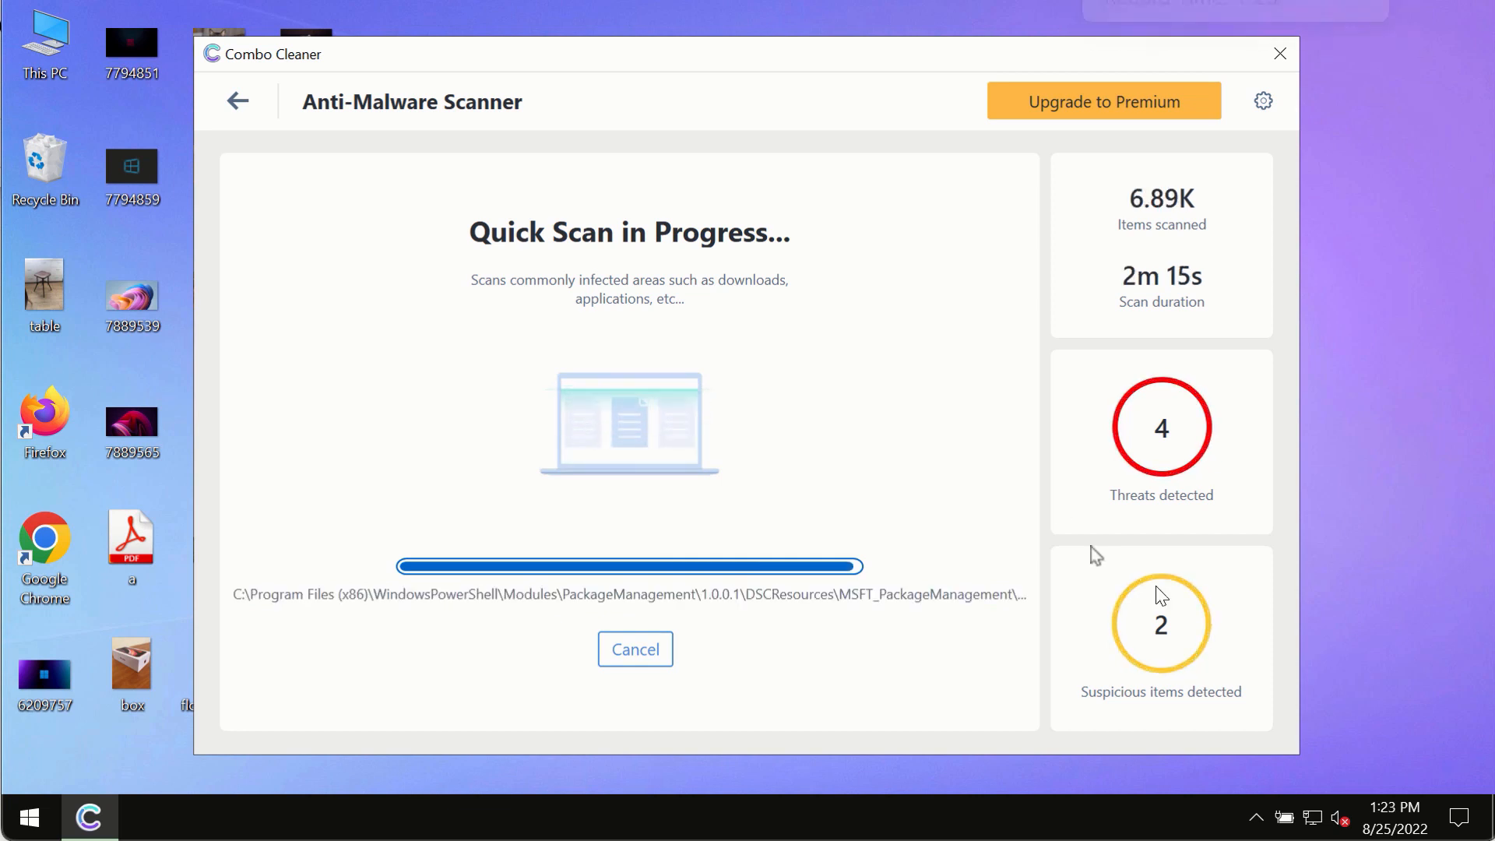
{"action": "mouse_move", "coordinate": [859, 349]}
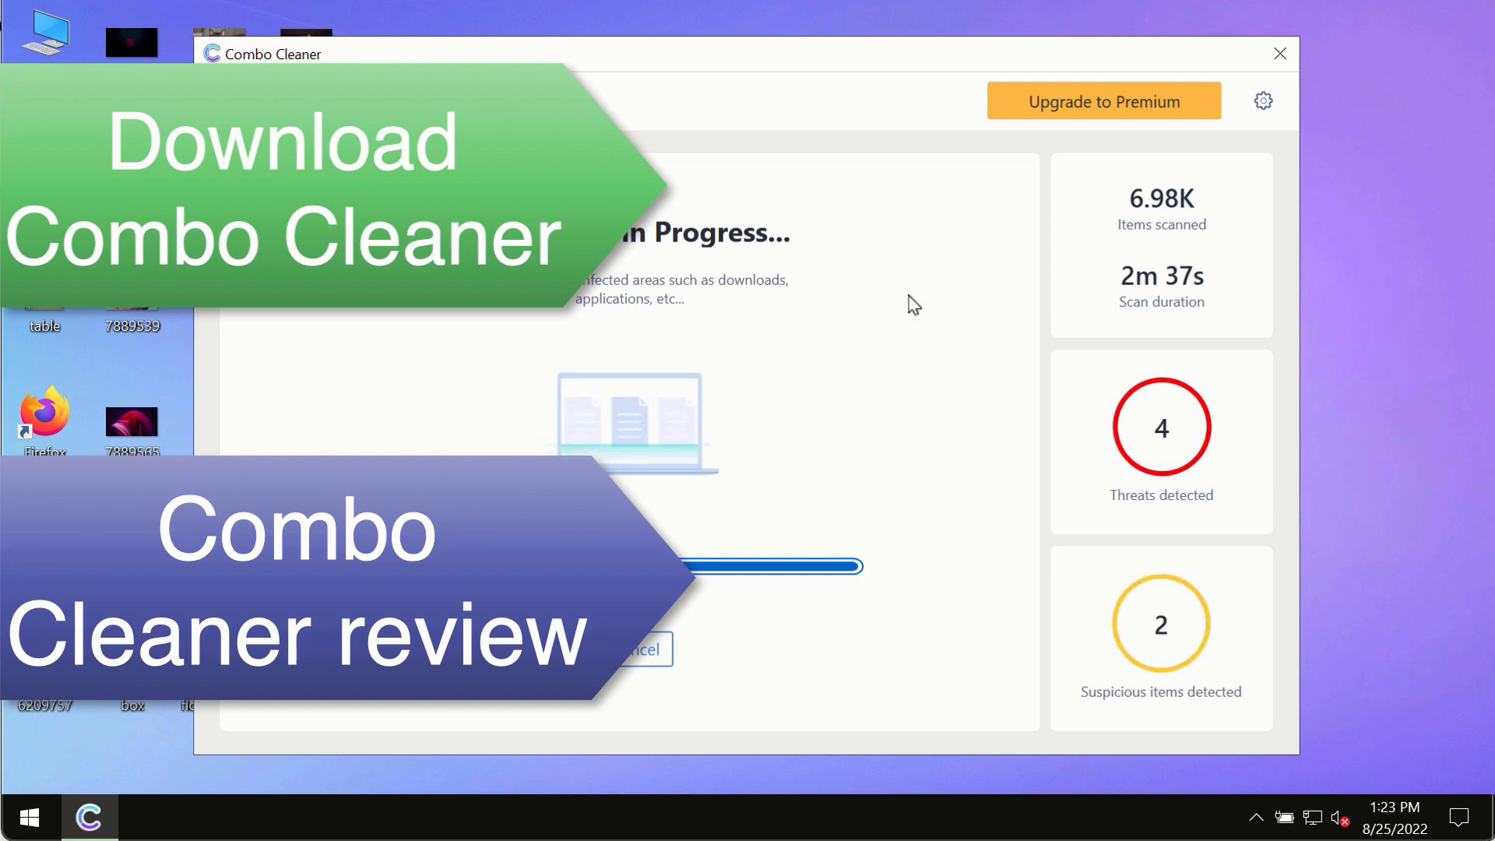
{"action": "mouse_move", "coordinate": [934, 315]}
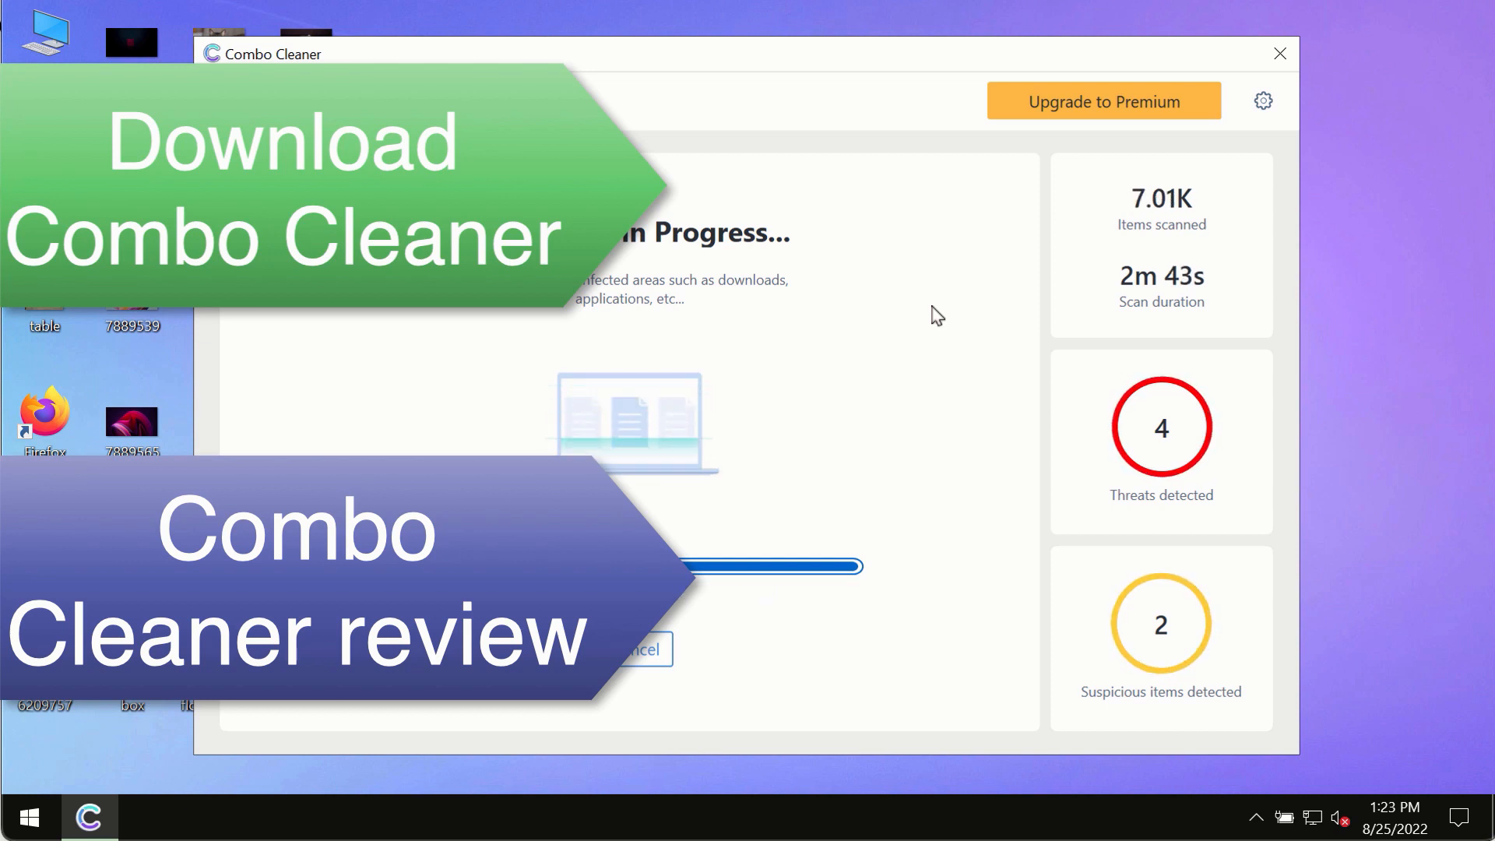
{"action": "mouse_move", "coordinate": [930, 312]}
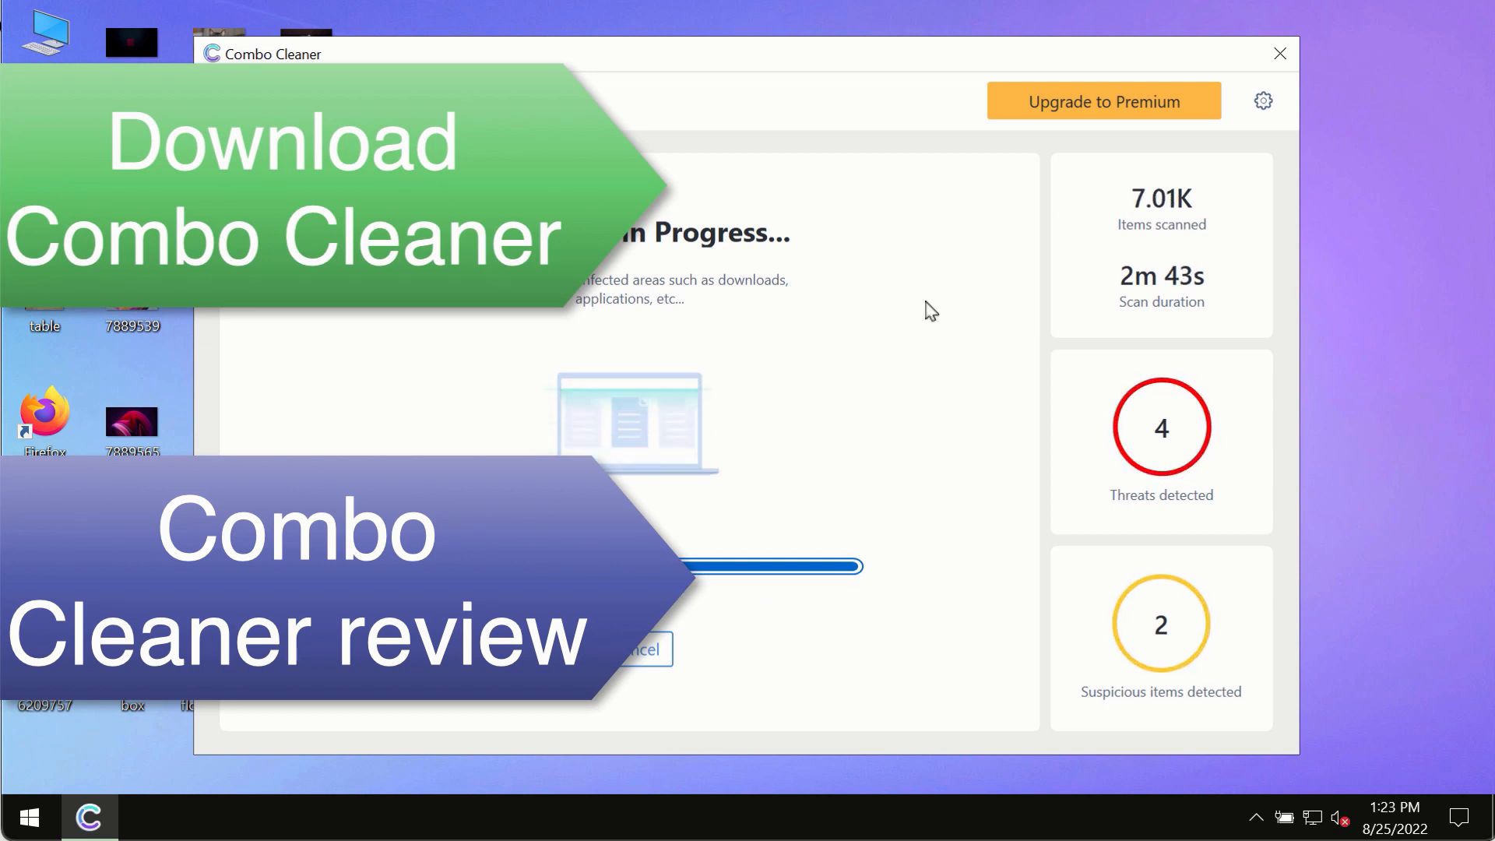